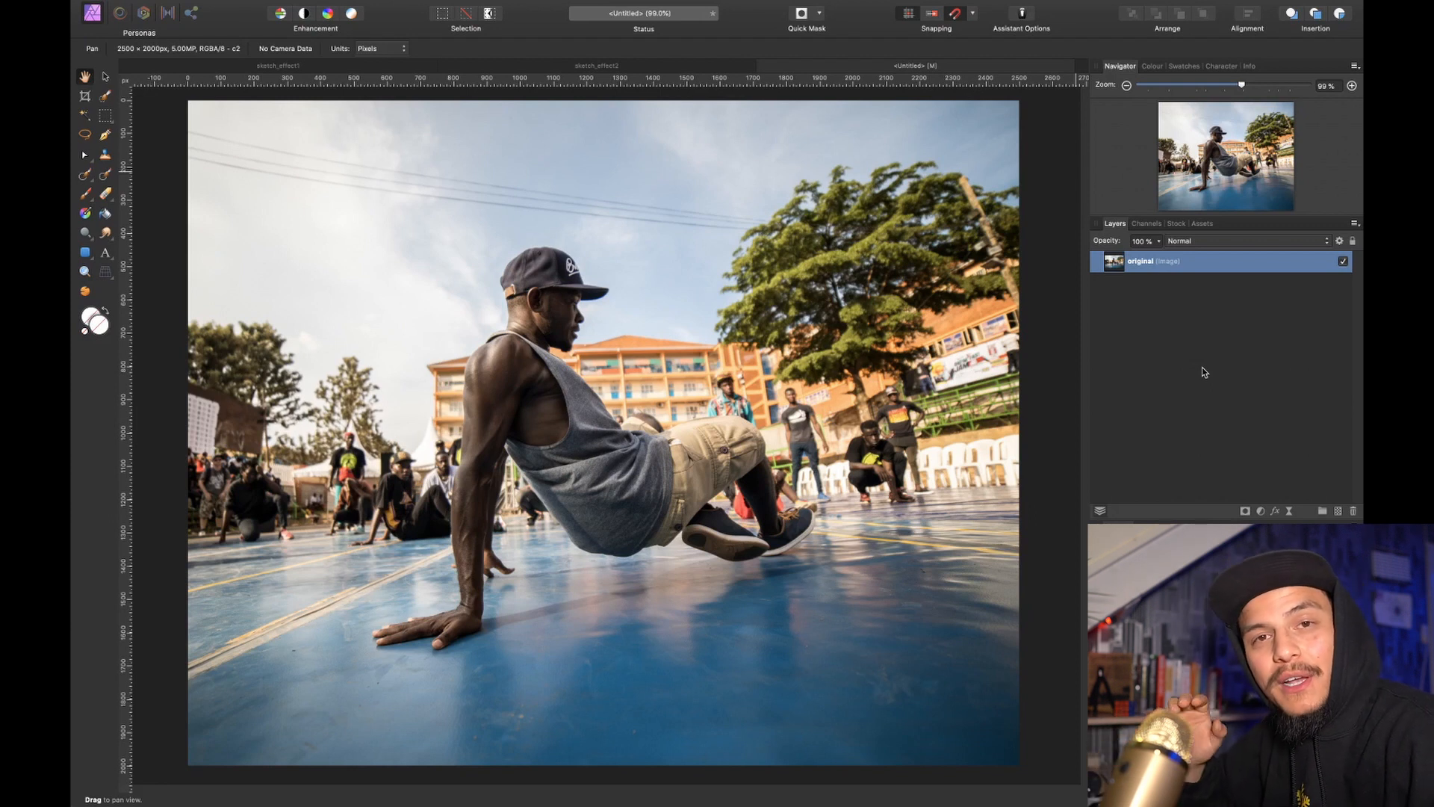
mouse_move(1165, 448)
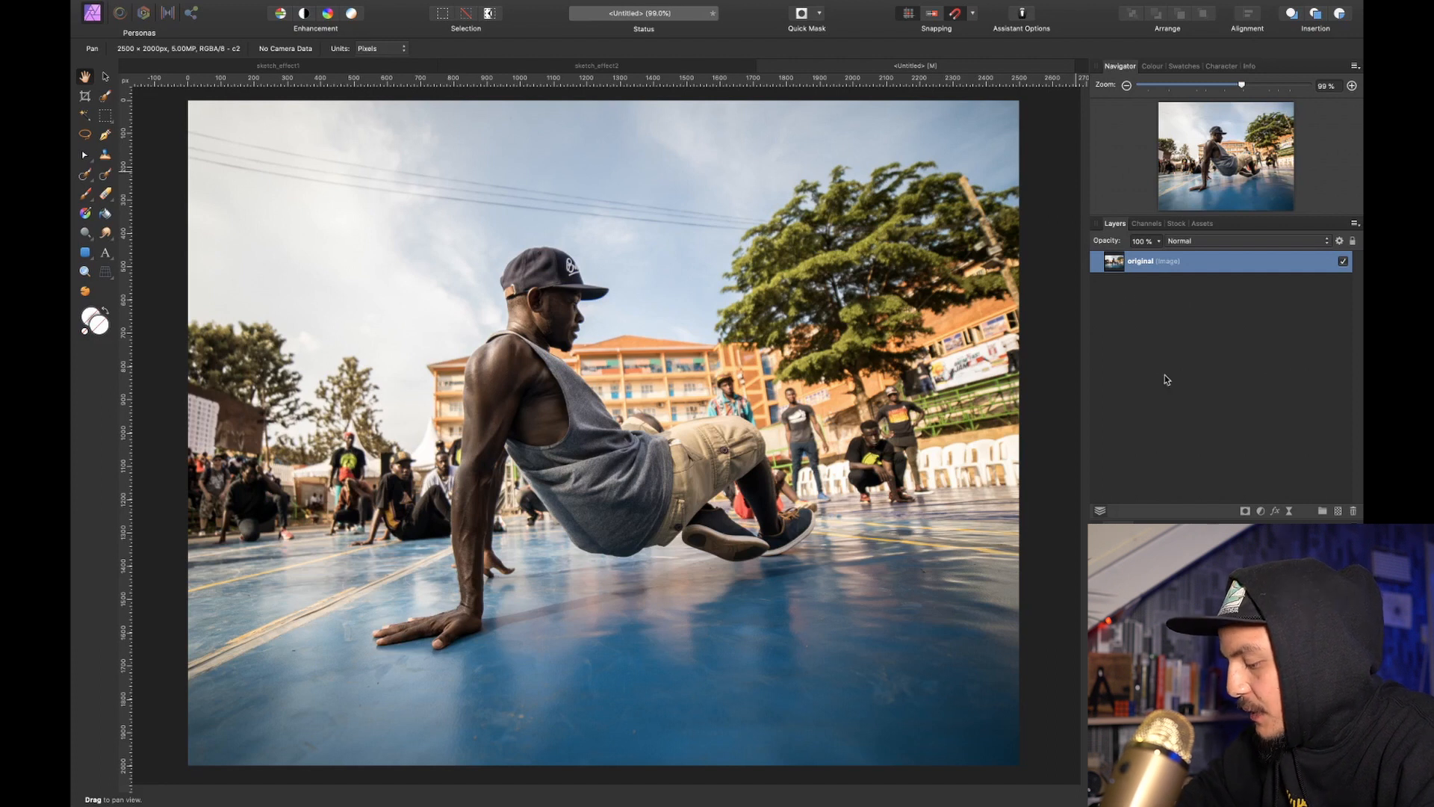
Duplicate the dancer photo layer with Cmd+J and name the copy 'sketch'.
key(Cmd+J)
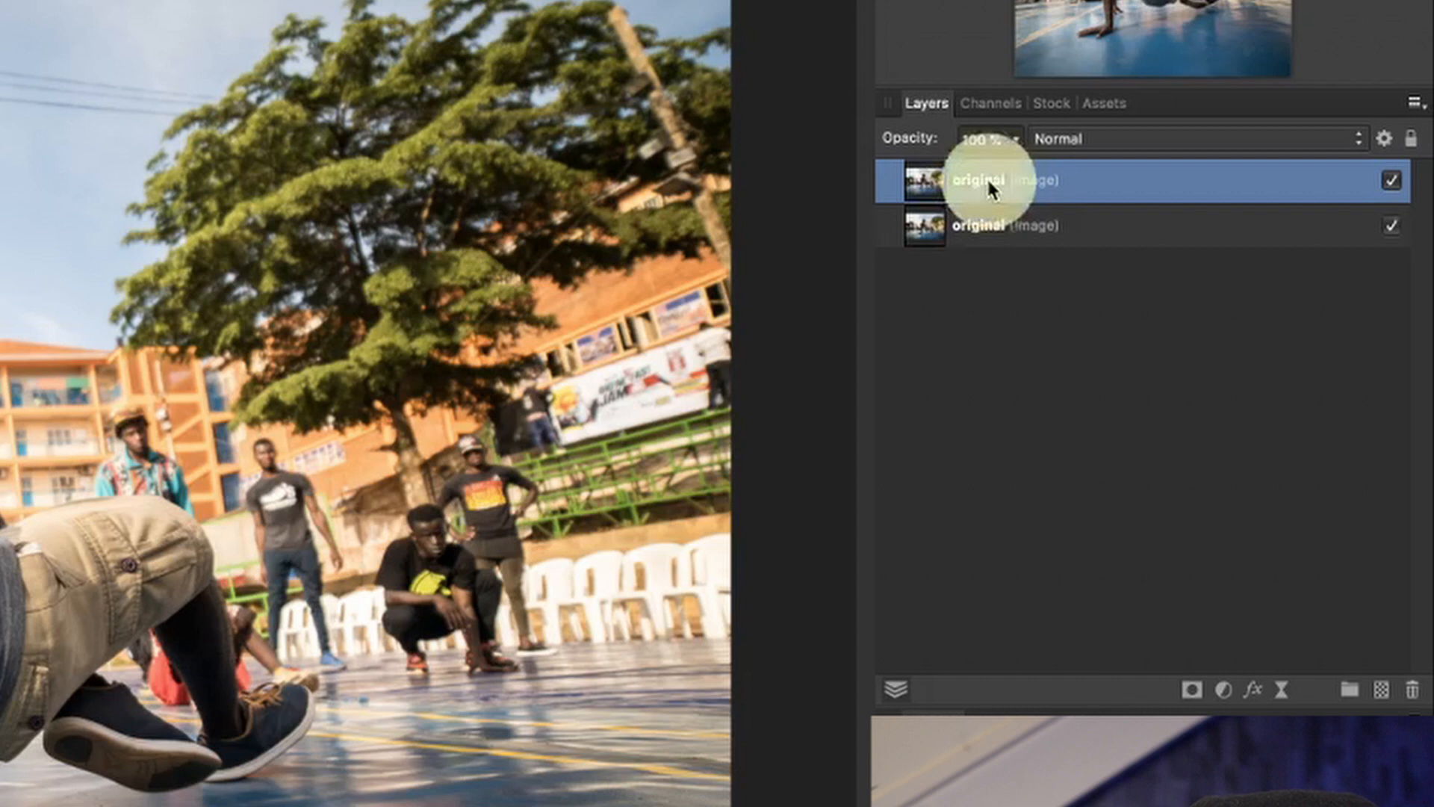
text(sketch)
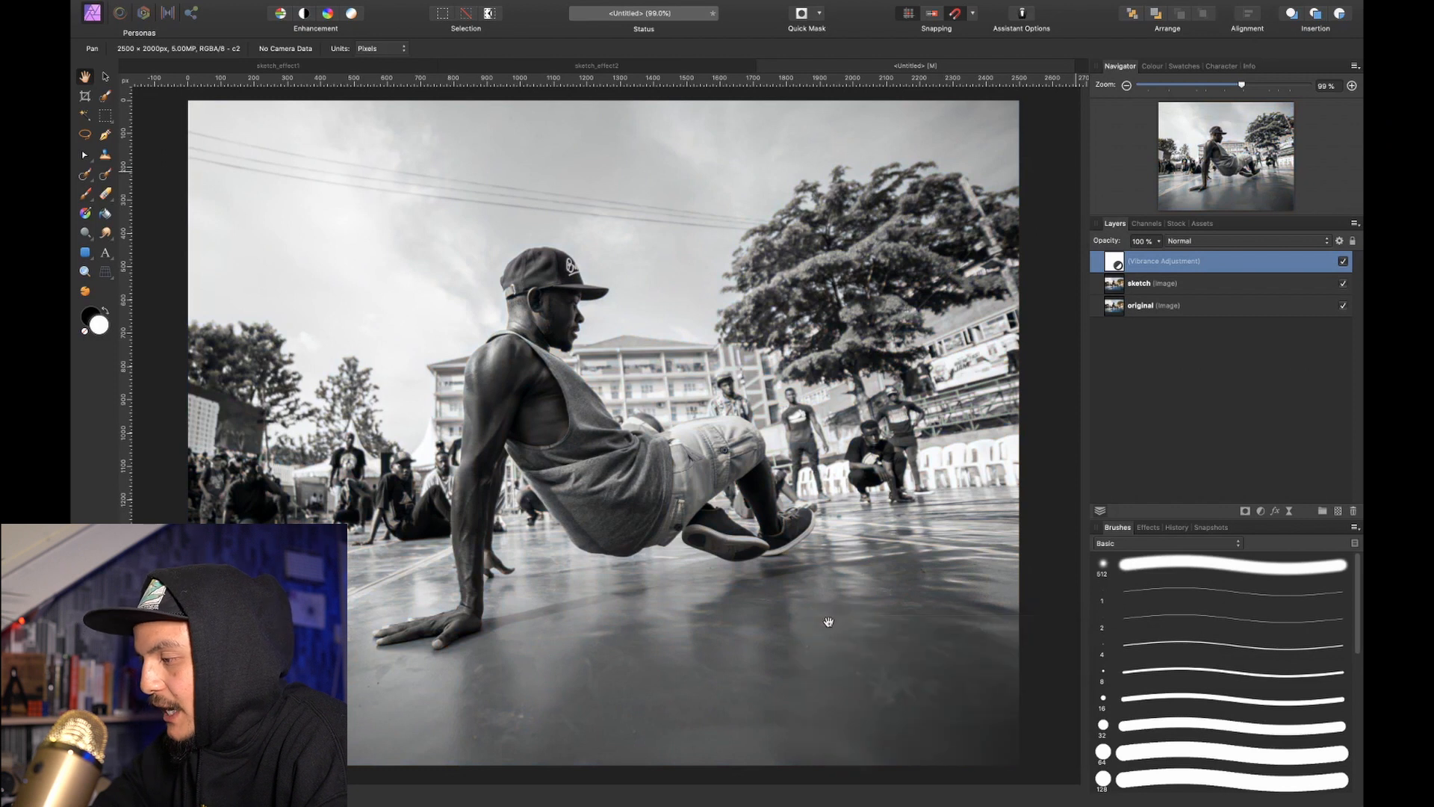
mouse_move(460, 530)
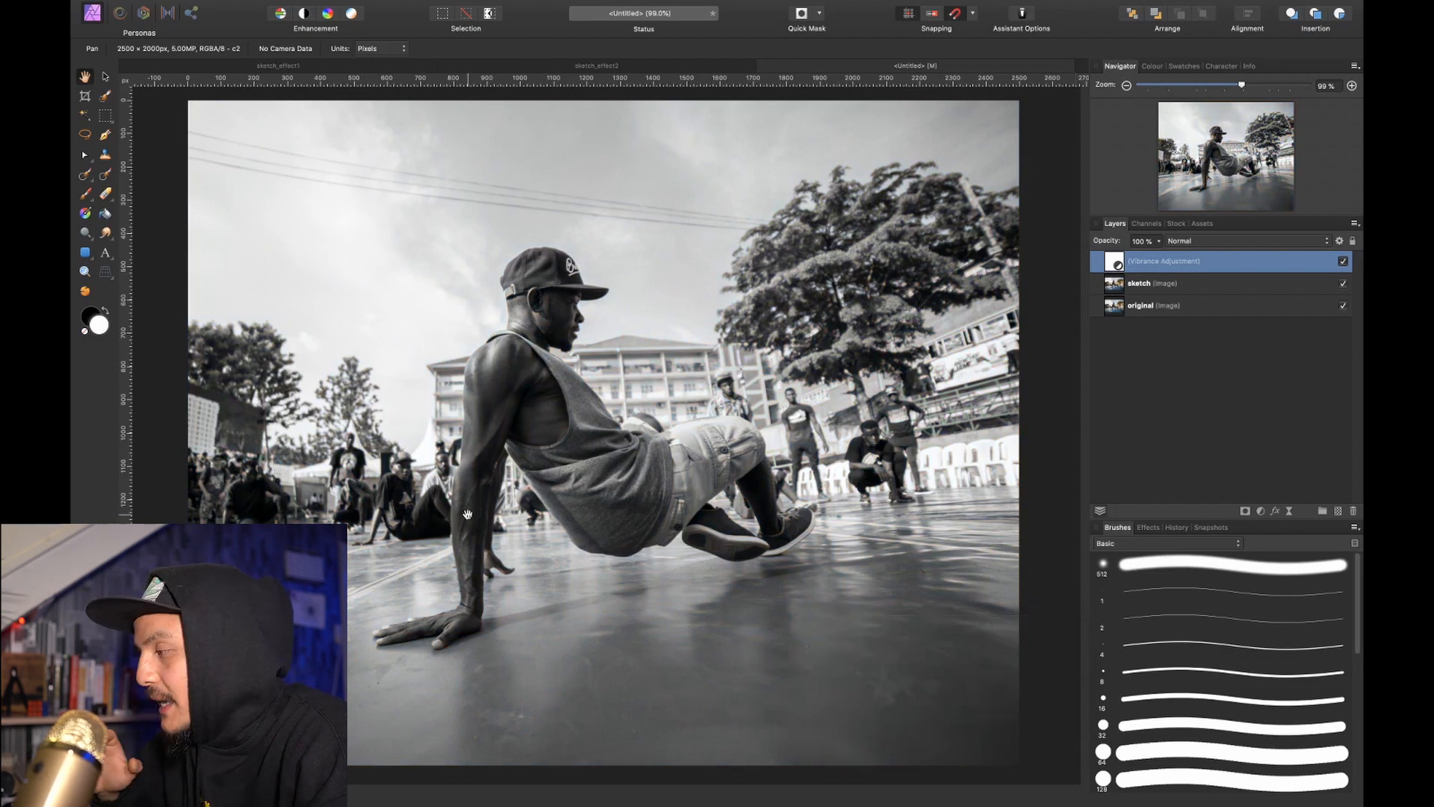
Give the sketch layer the Colour Dodge blend mode so it washes out to near white.
click(1169, 284)
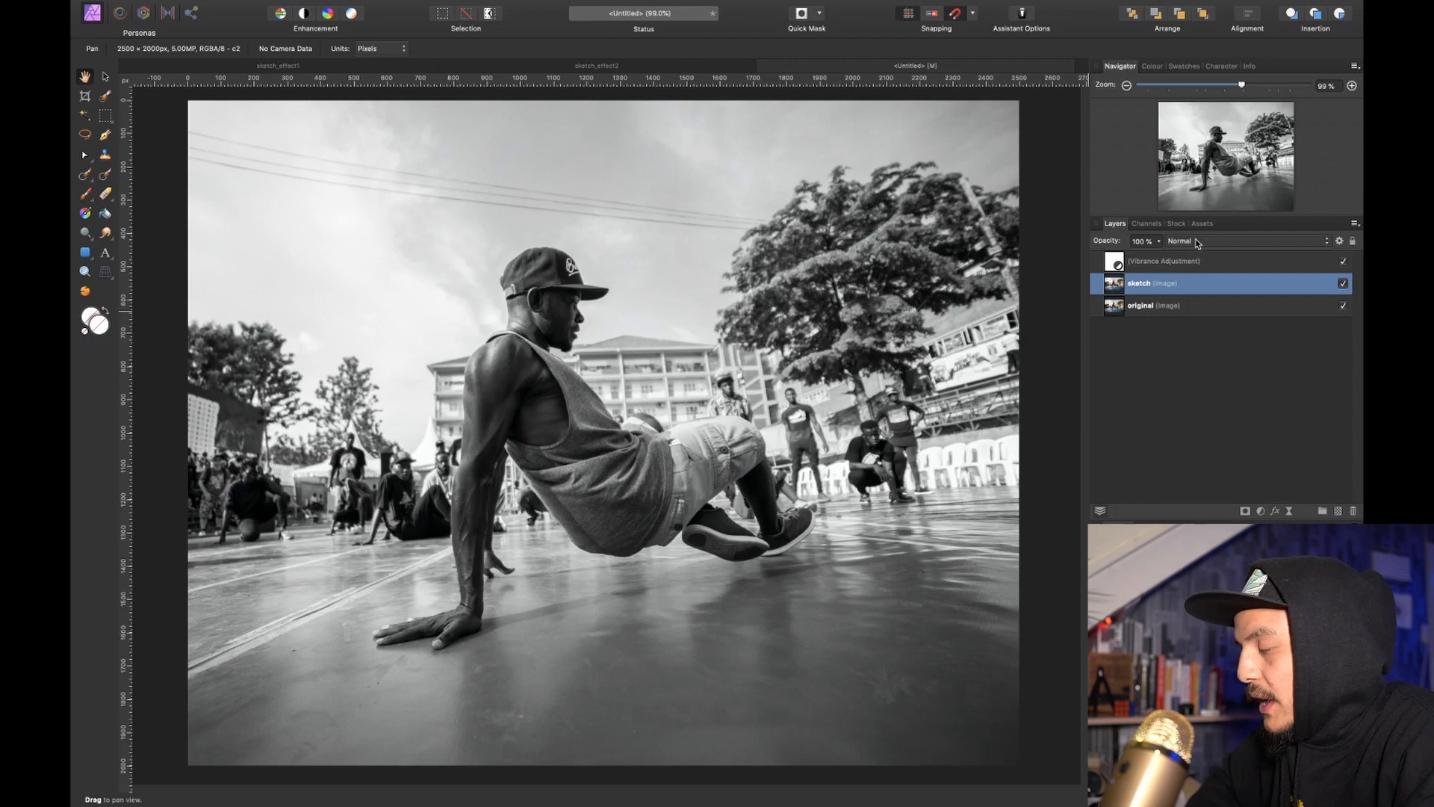
mouse_move(1157, 323)
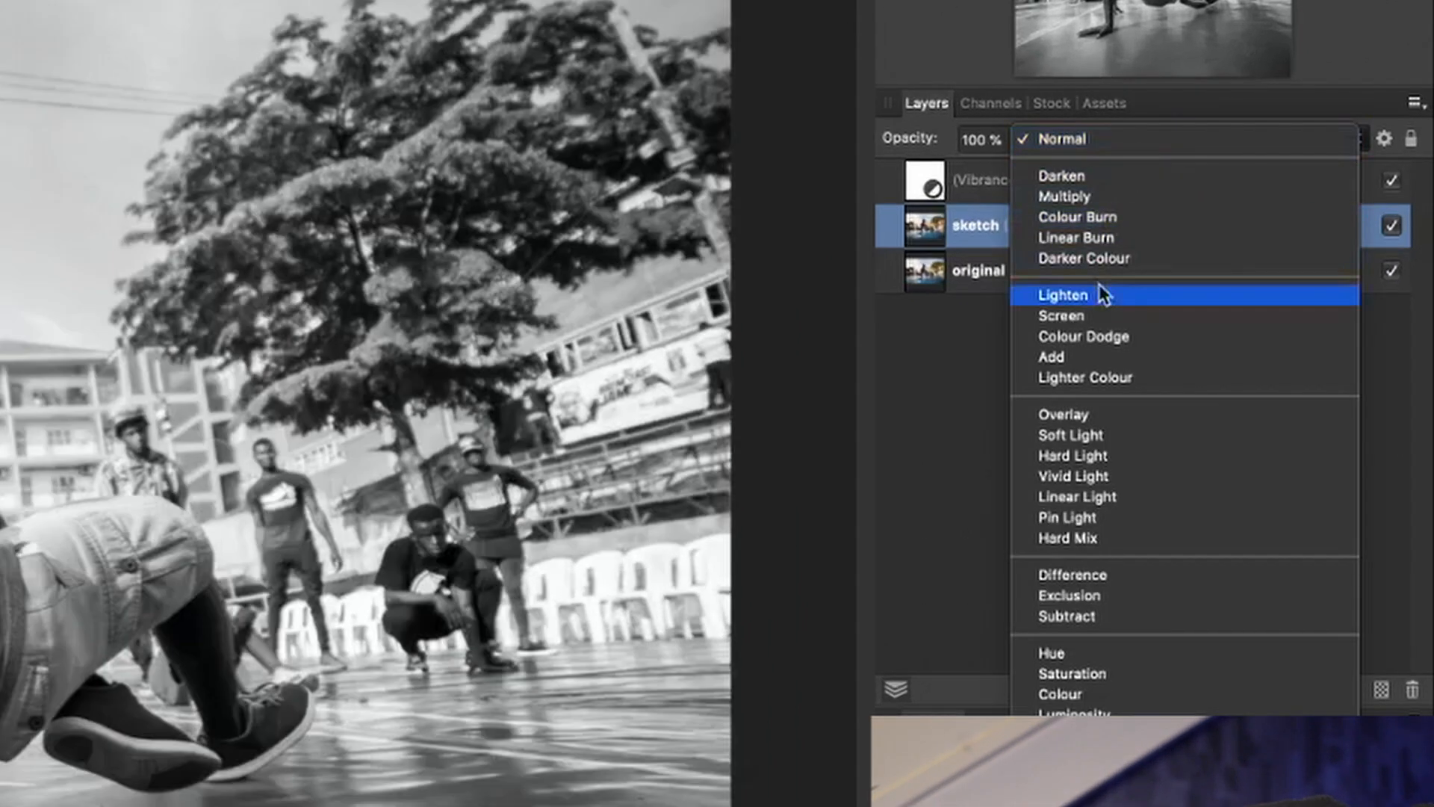
click(1083, 336)
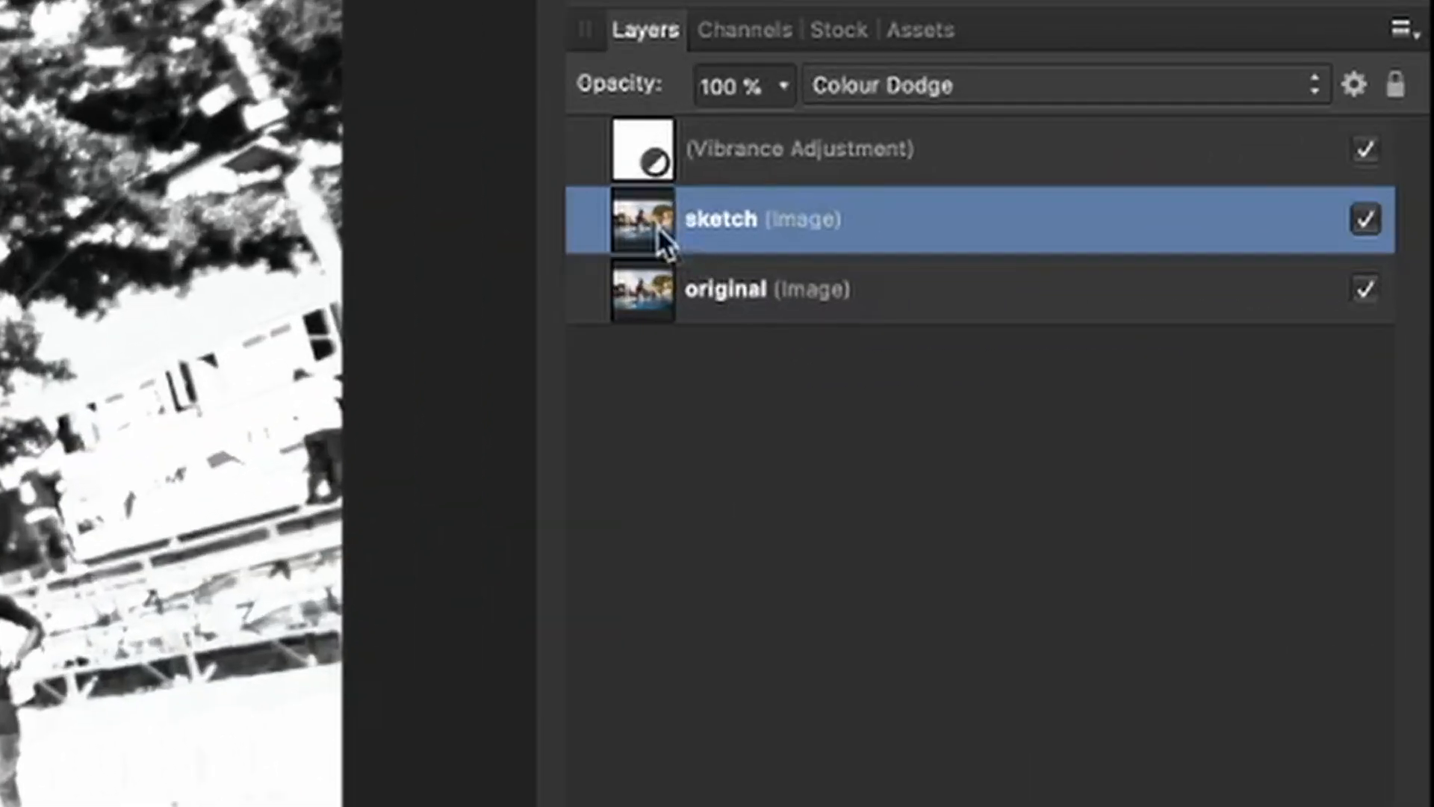
Invert the sketch layer with Cmd+I, leaving the canvas almost entirely white.
key(cmd+i)
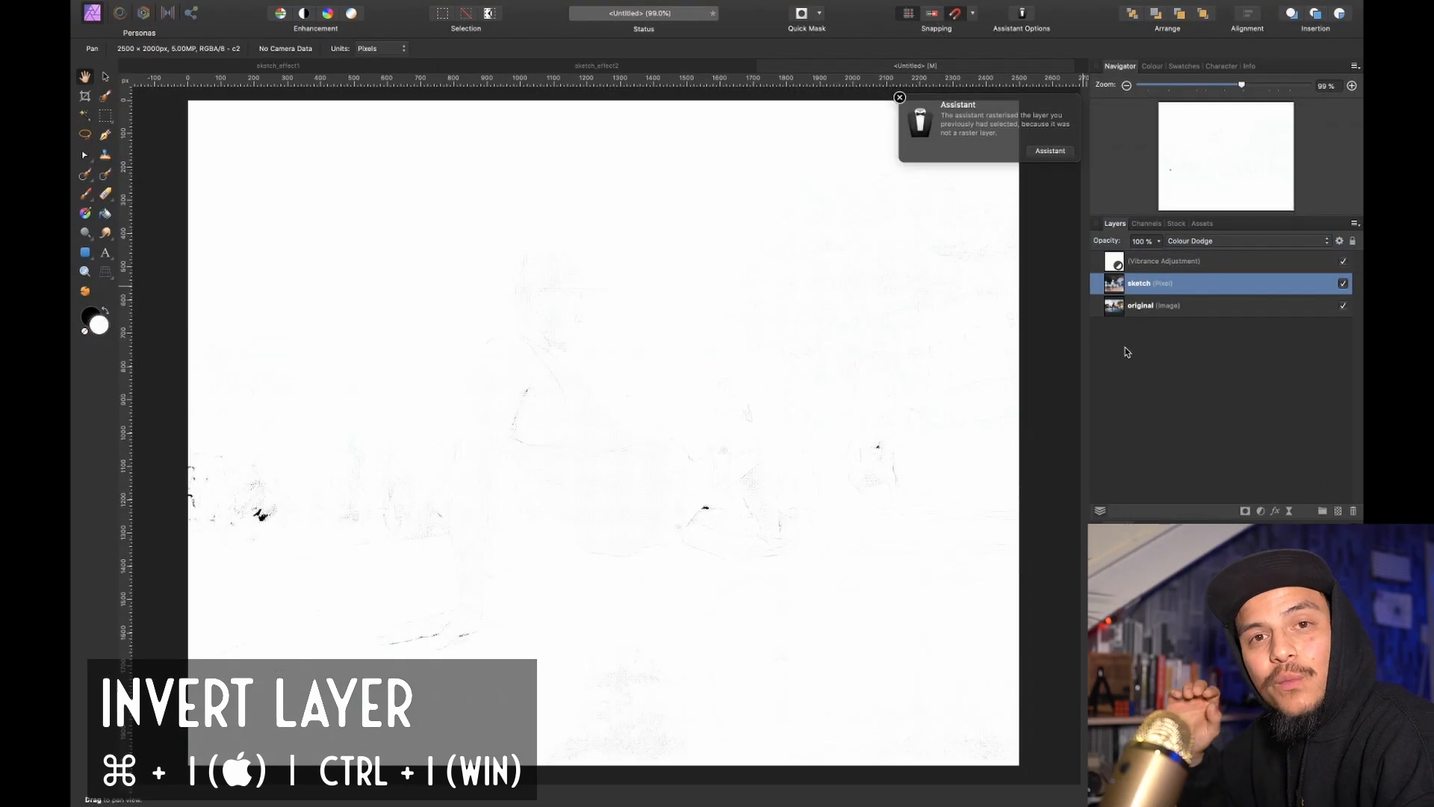
click(898, 98)
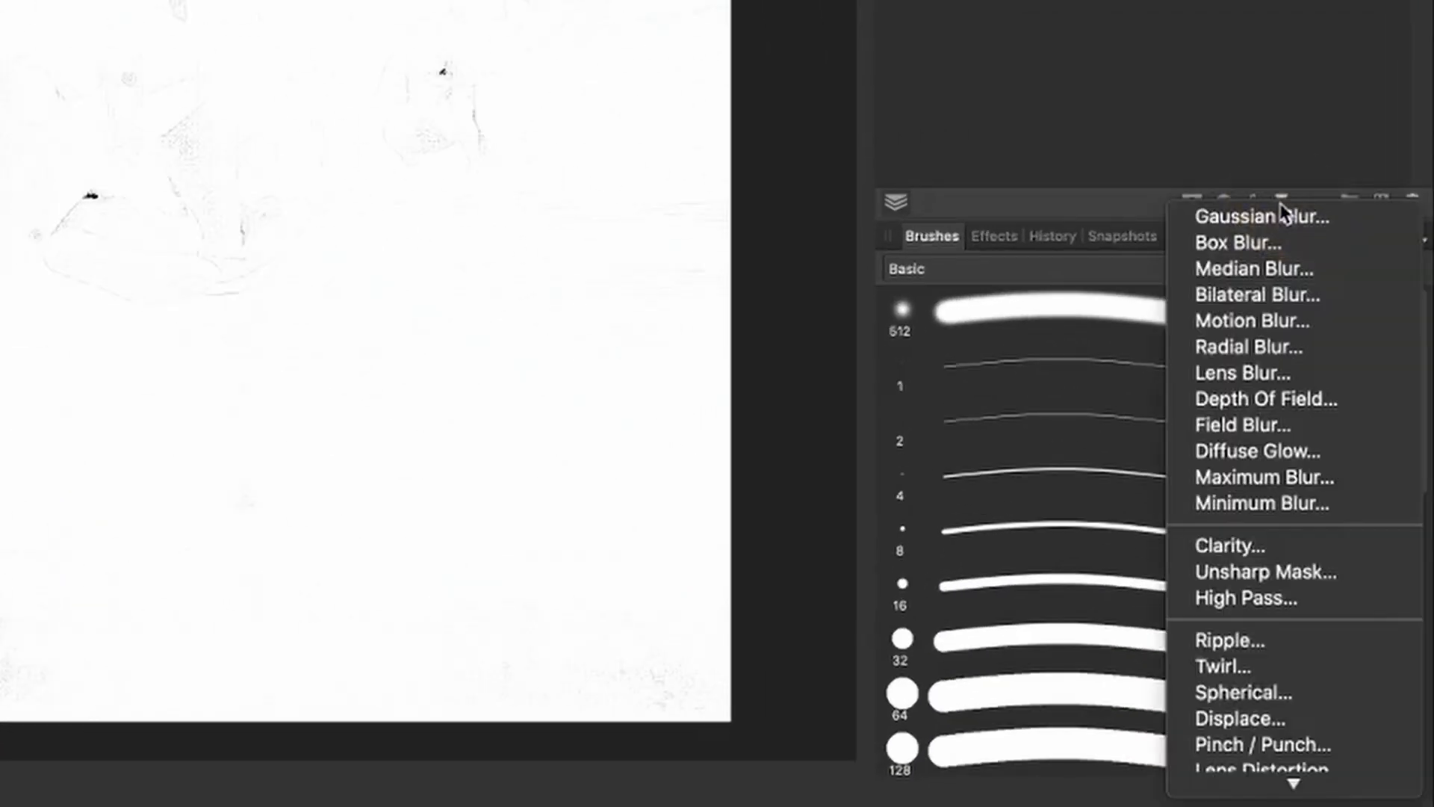
mouse_move(1242, 221)
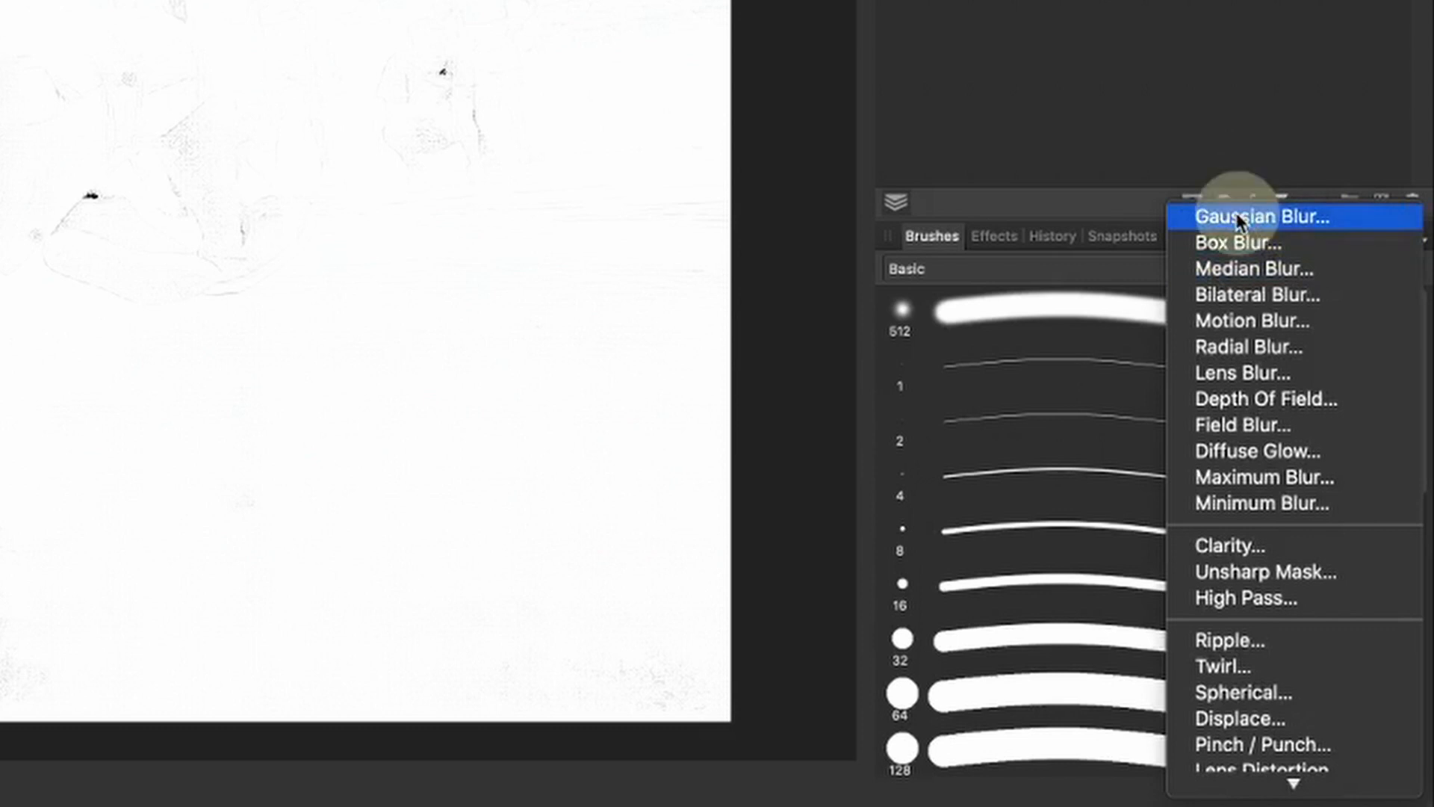
Add a live Gaussian Blur to the sketch layer and tune its radius until thin grey pencil lines appear.
click(1259, 218)
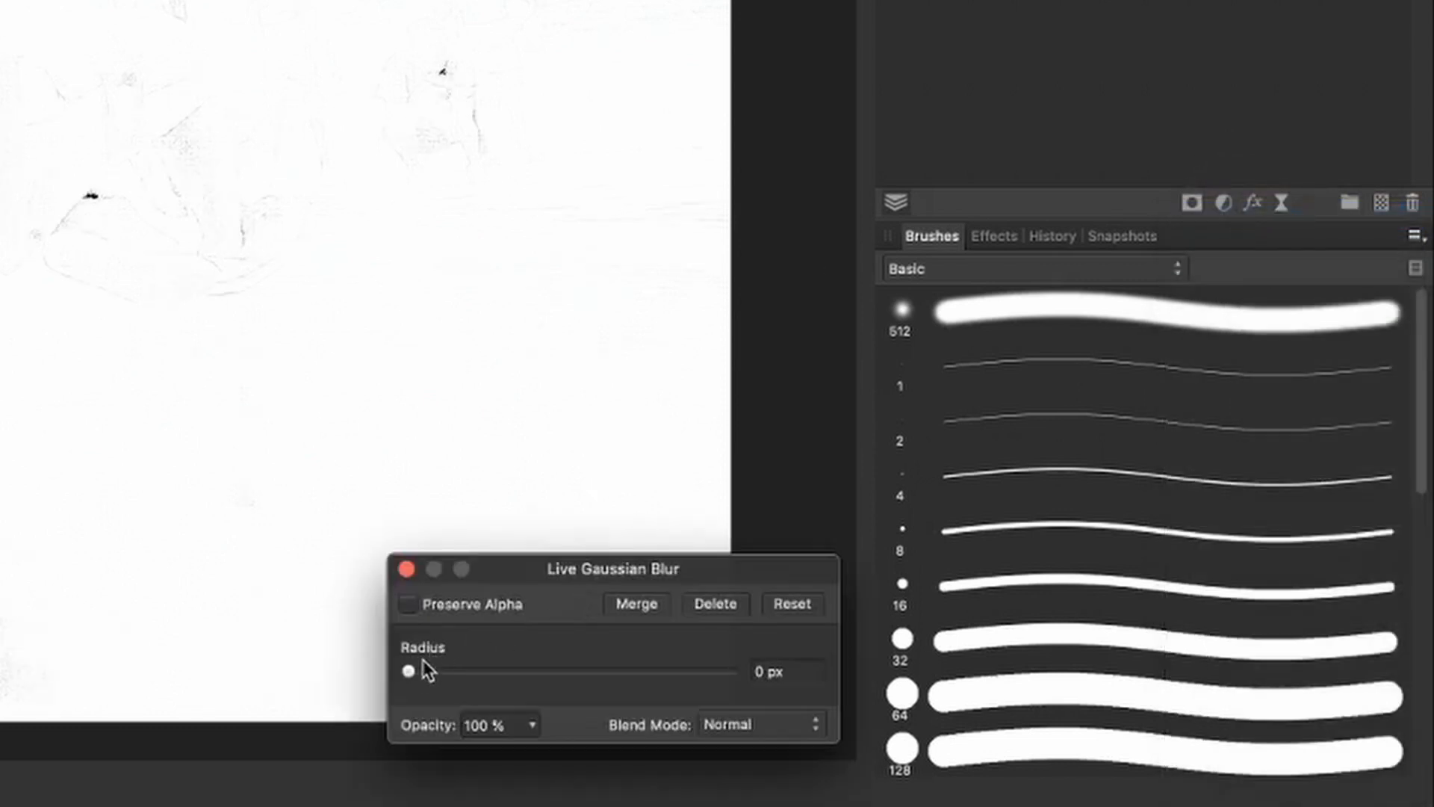
drag(408, 671, 416, 673)
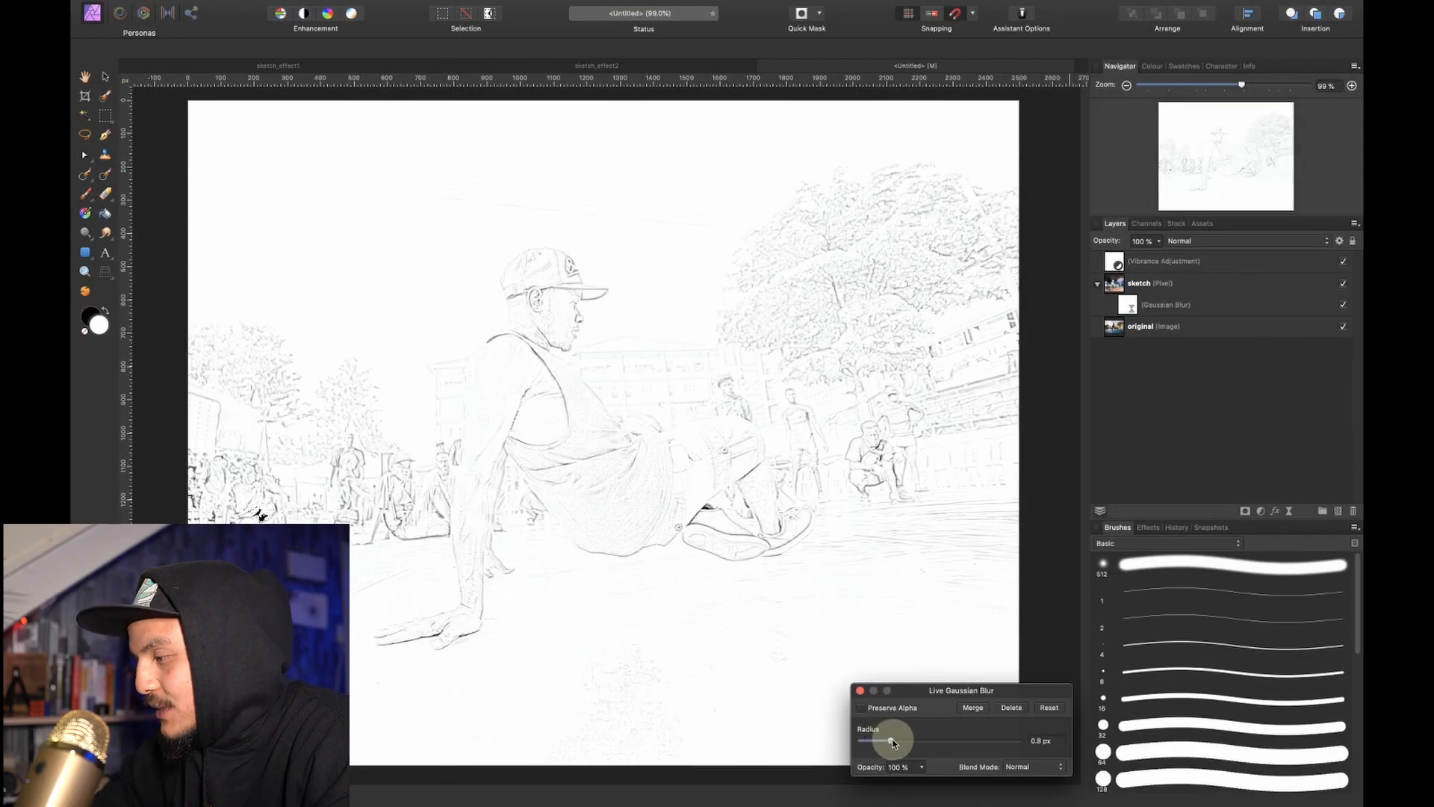
drag(892, 741, 905, 741)
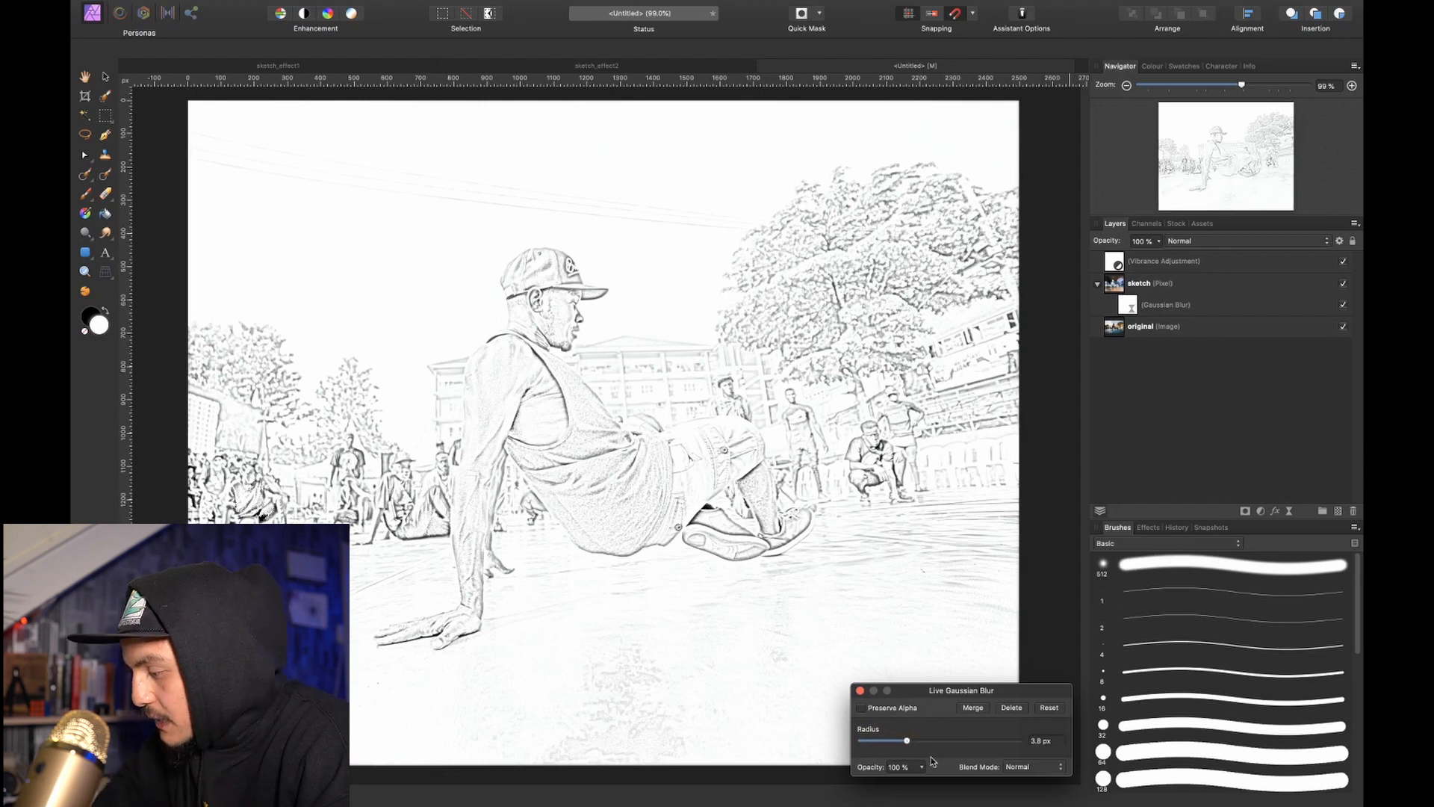
drag(907, 739, 961, 740)
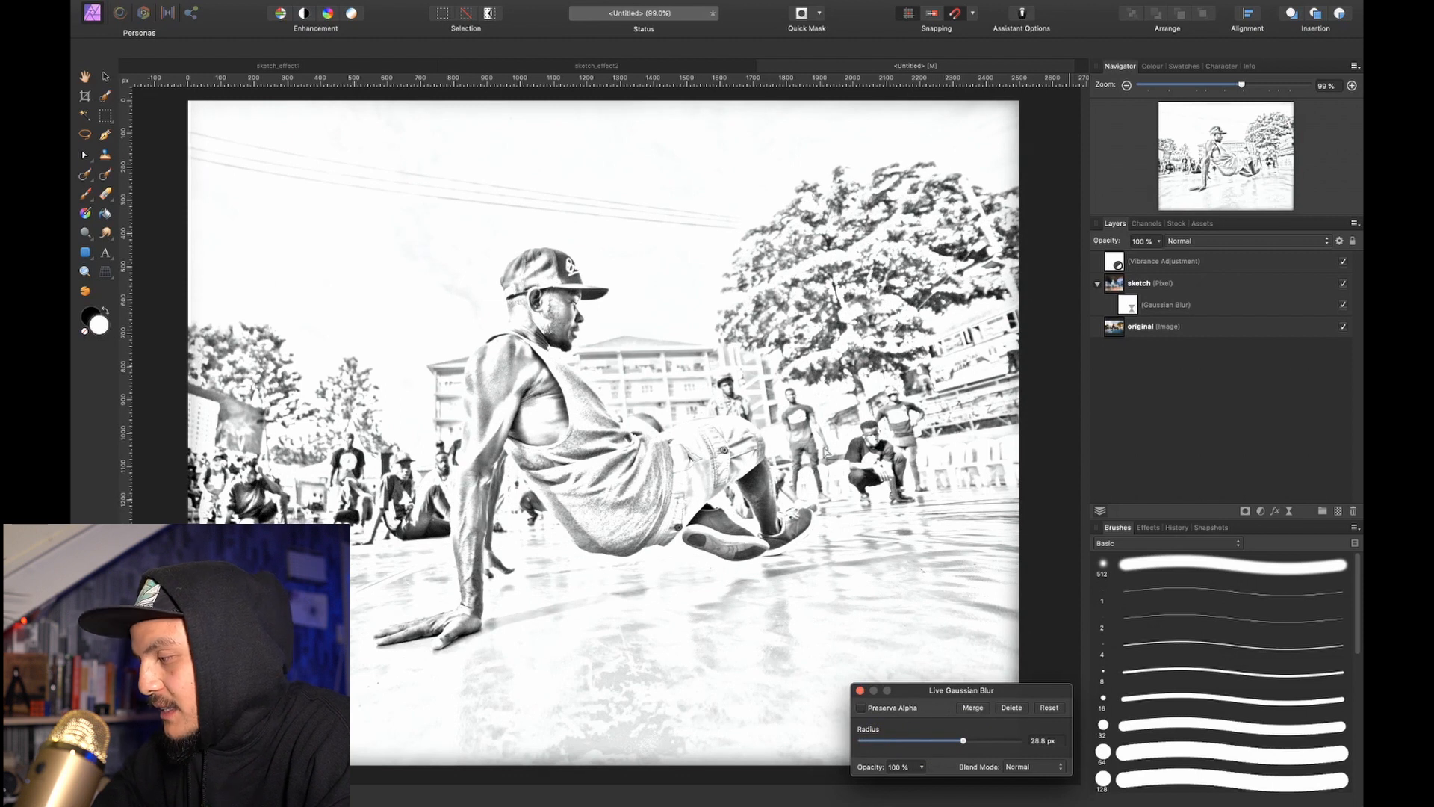
mouse_move(889, 577)
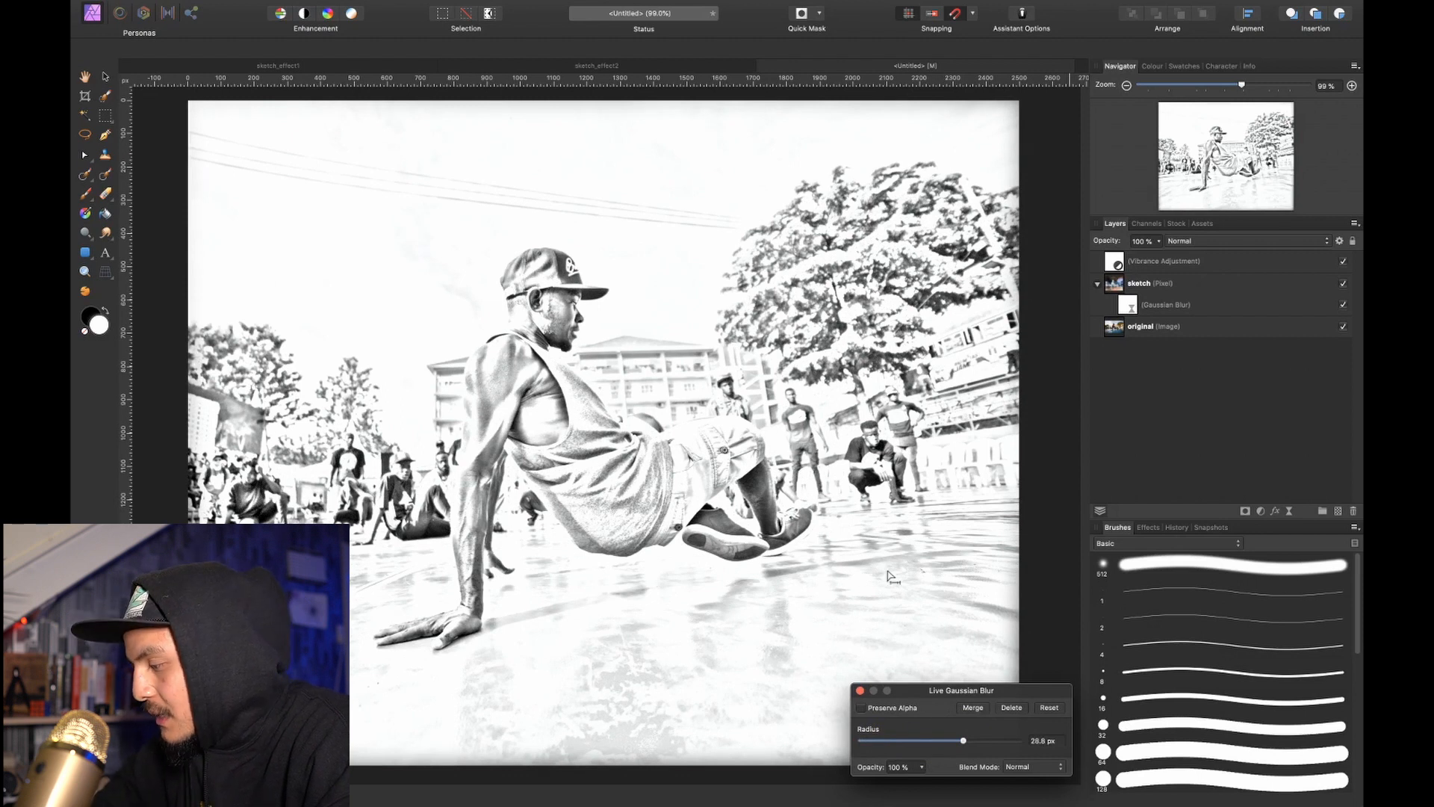
drag(960, 739, 947, 739)
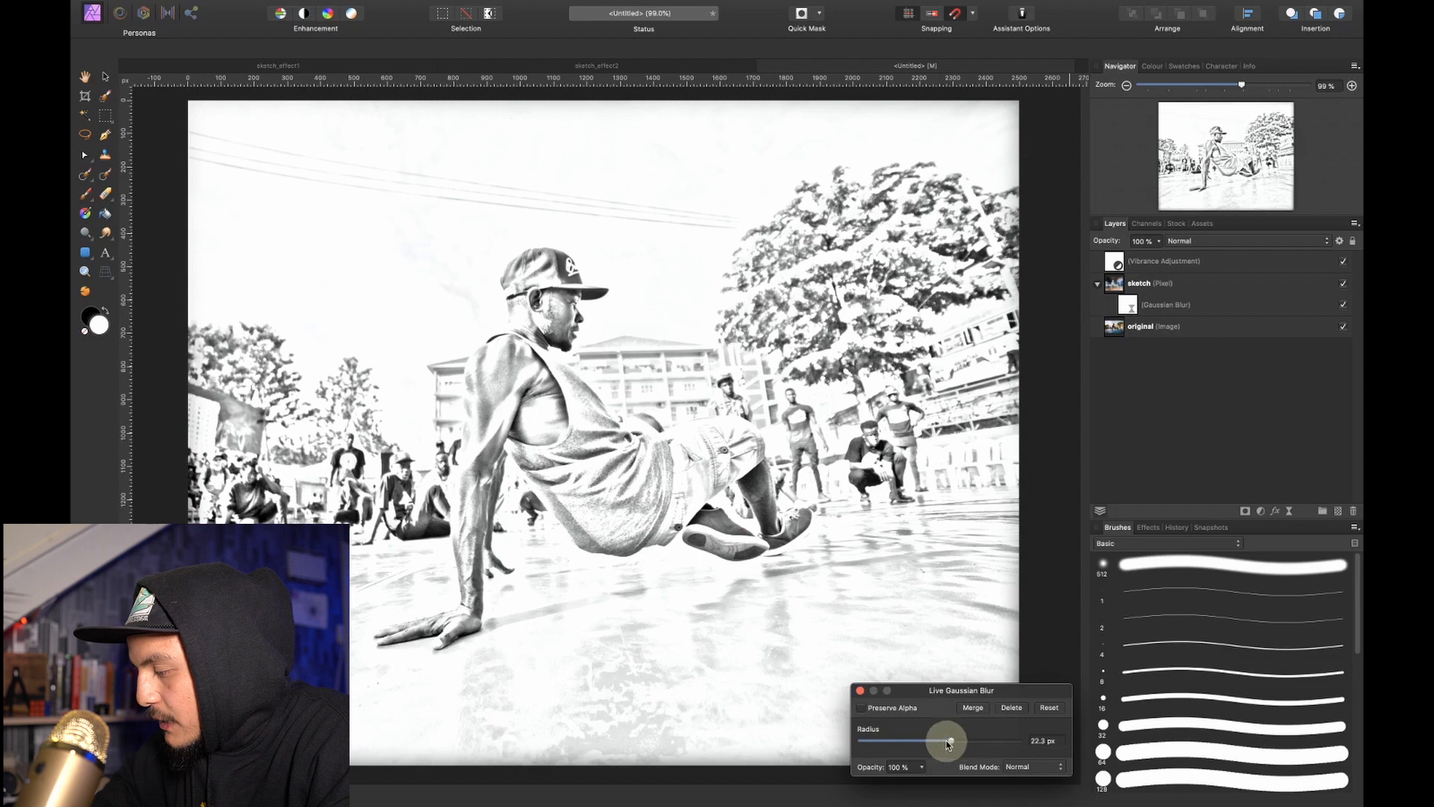
drag(948, 741, 869, 741)
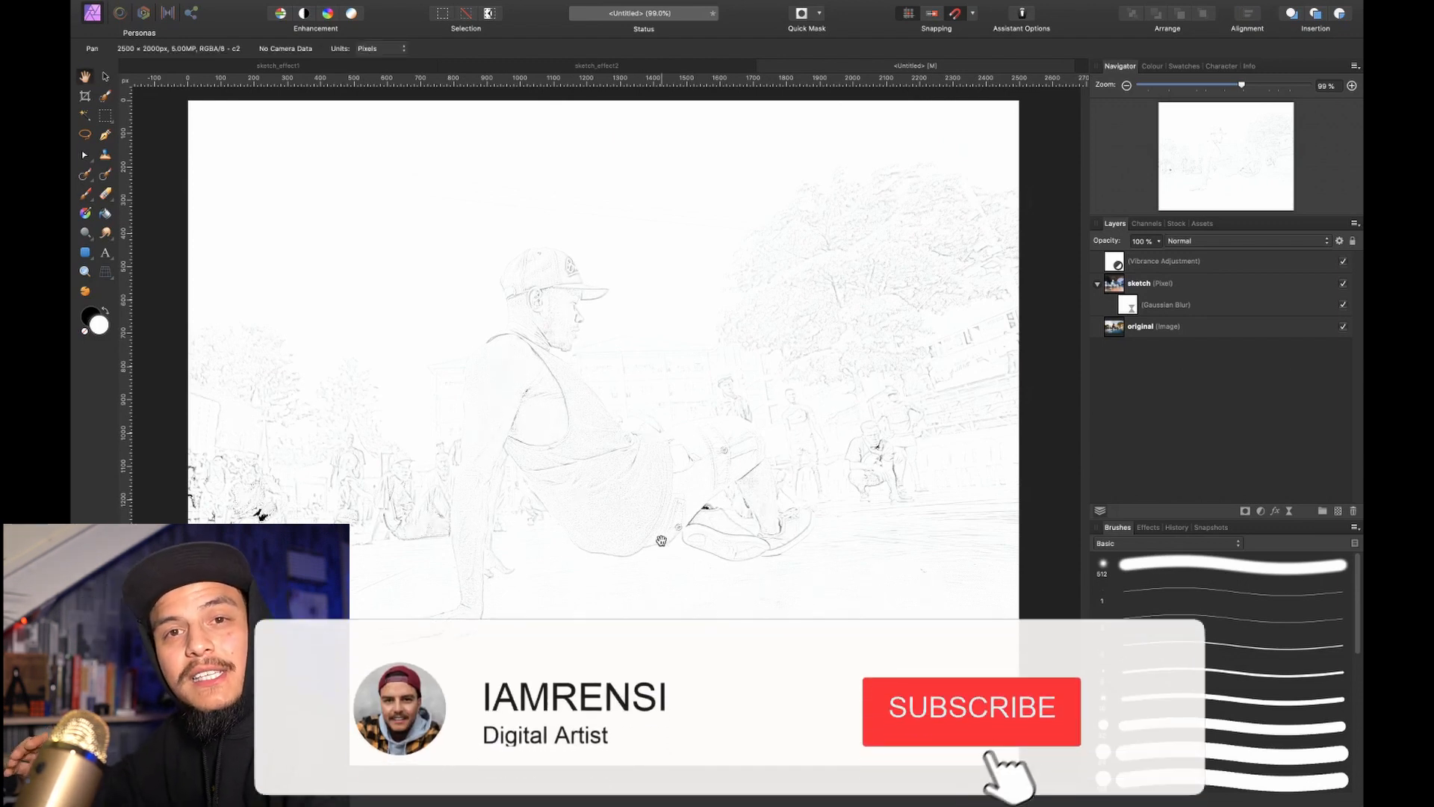
click(971, 710)
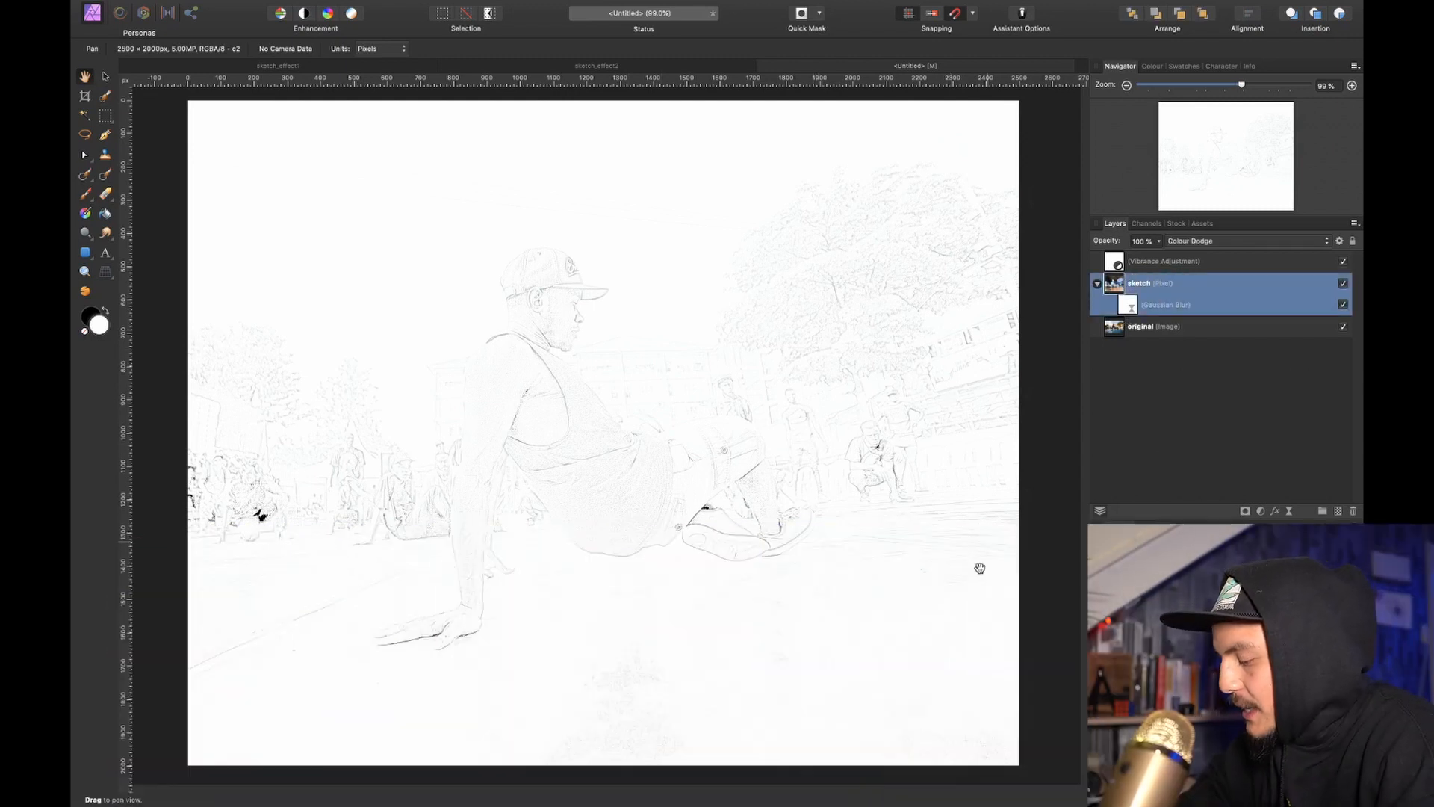
Add a Levels adjustment (Cmd+L) with the black level raised to about 81% for bold sketch lines.
key(cmd+l)
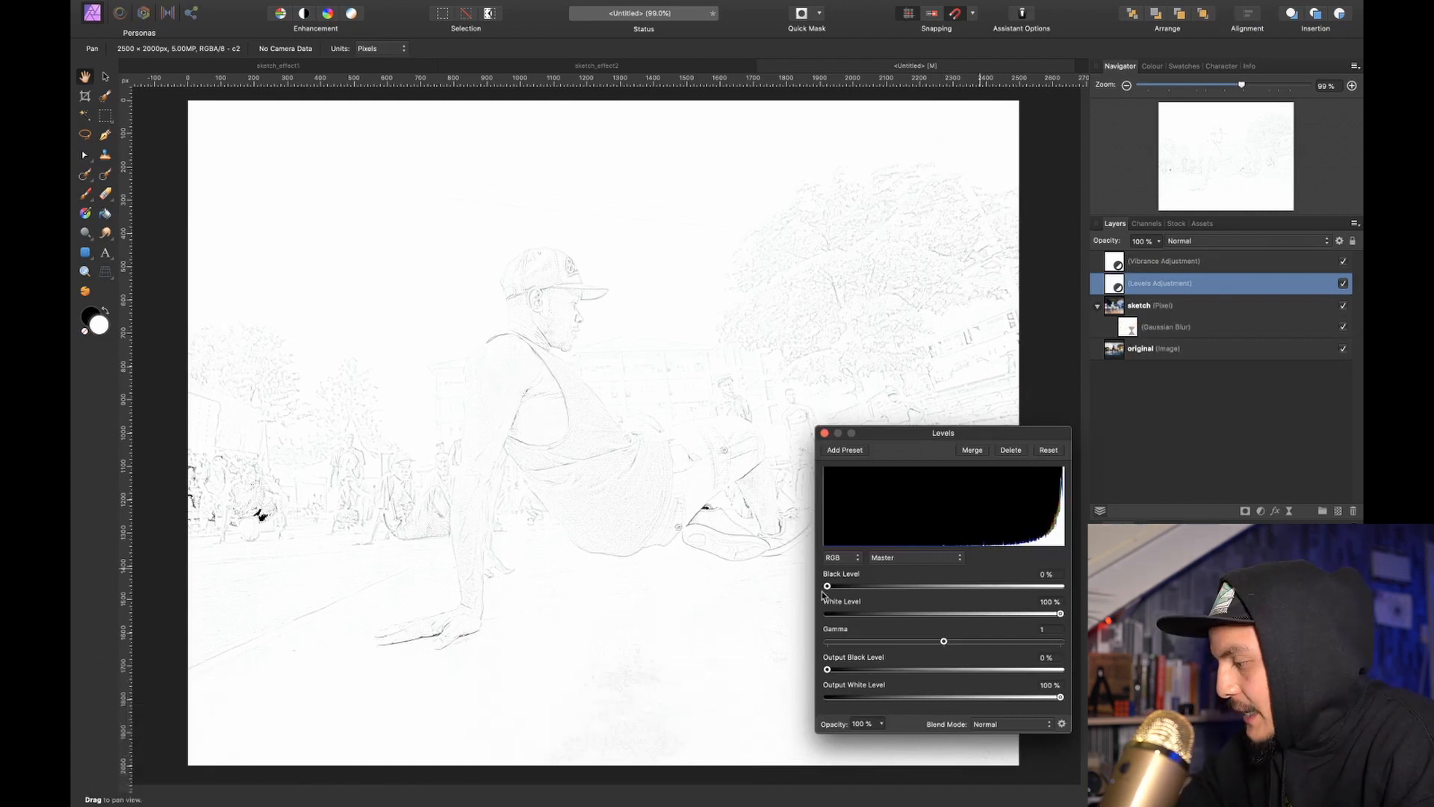
drag(826, 586, 831, 585)
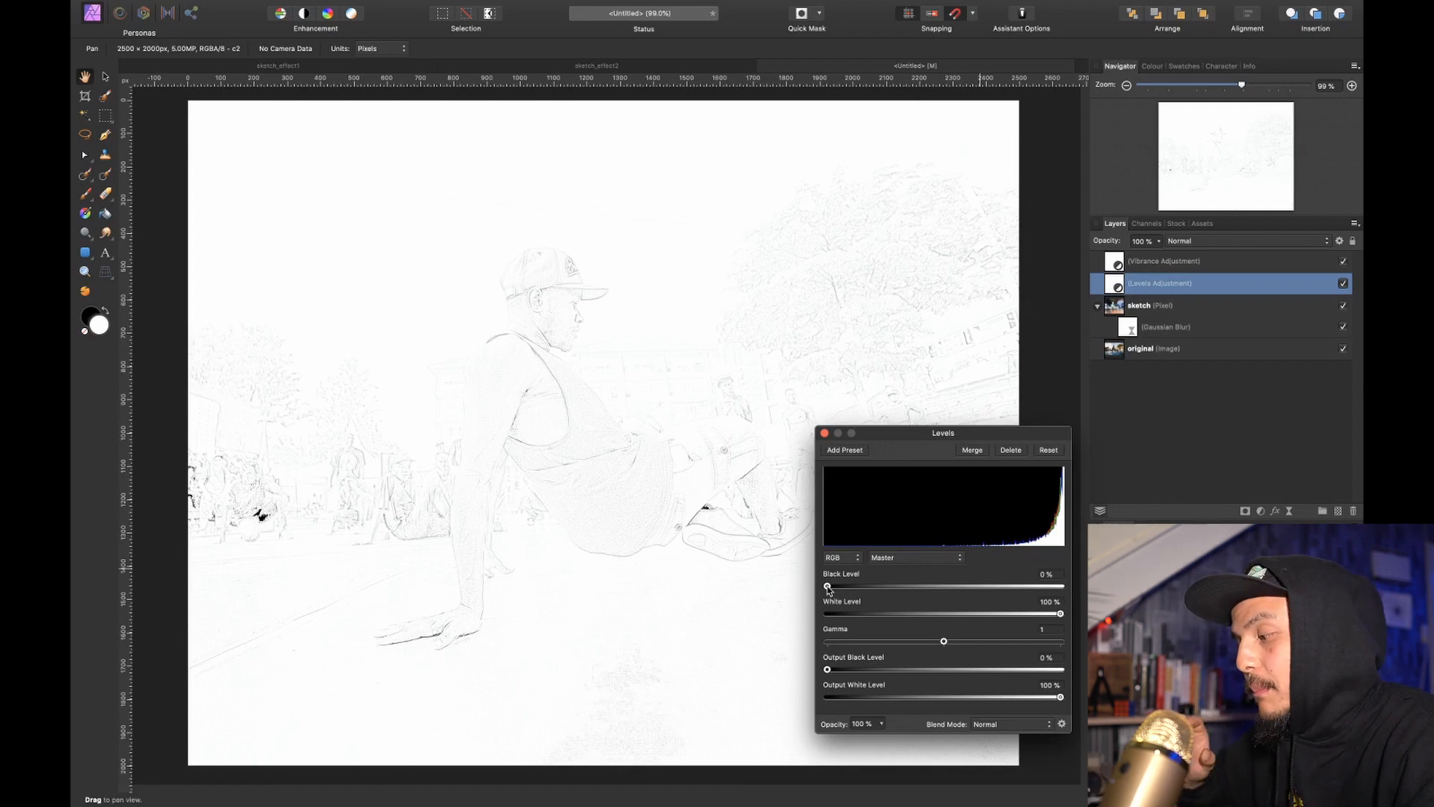
drag(827, 586, 833, 585)
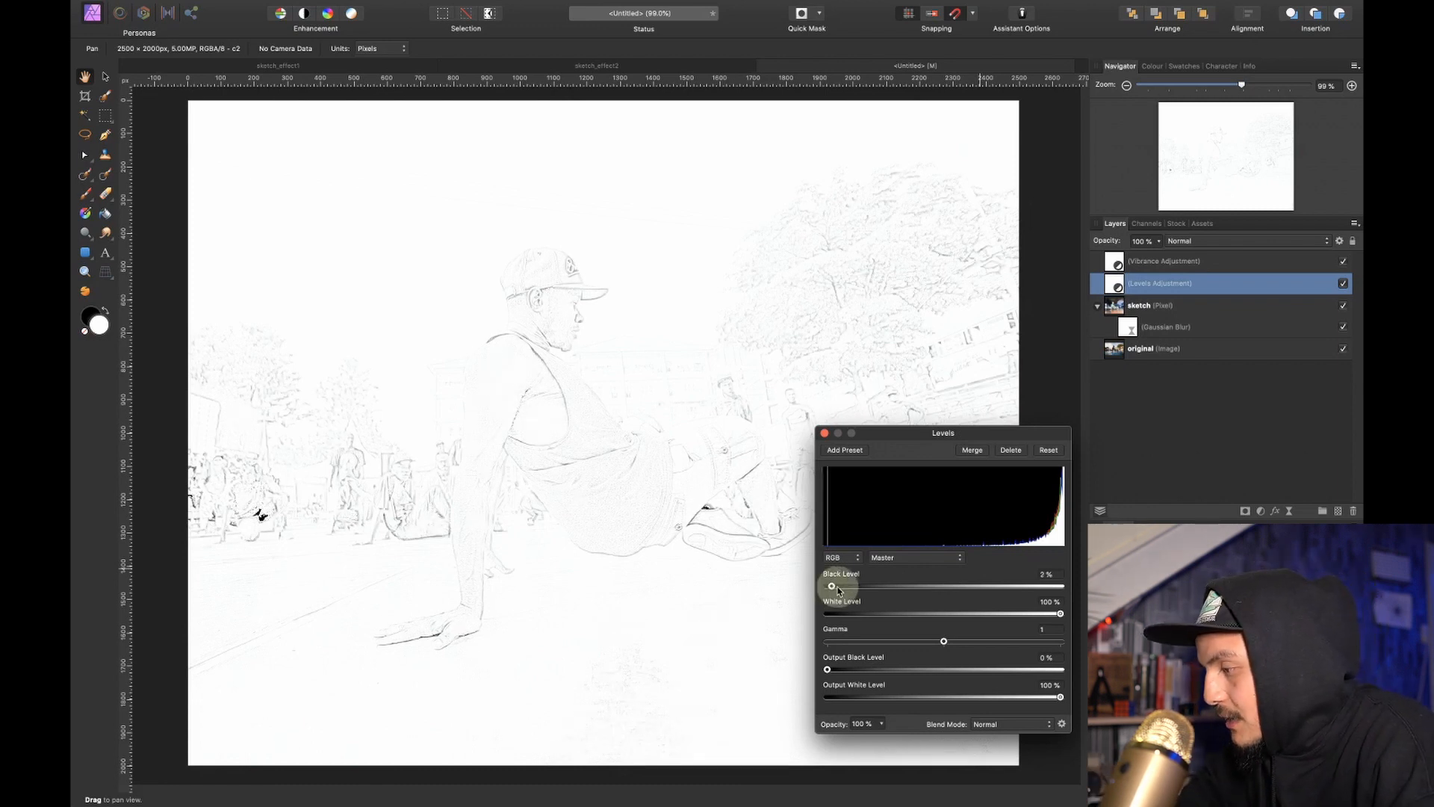
drag(827, 585, 922, 586)
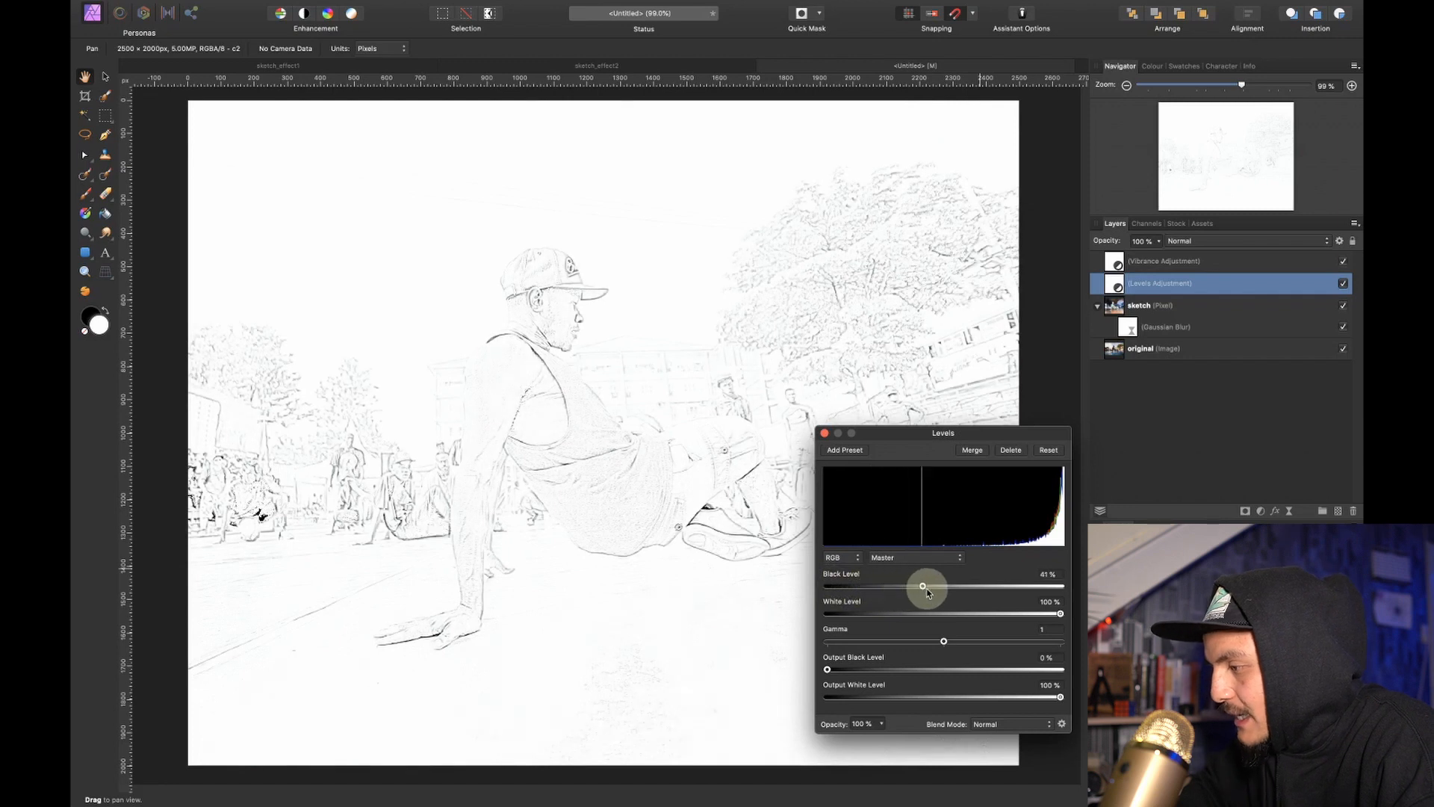
drag(922, 585, 1016, 585)
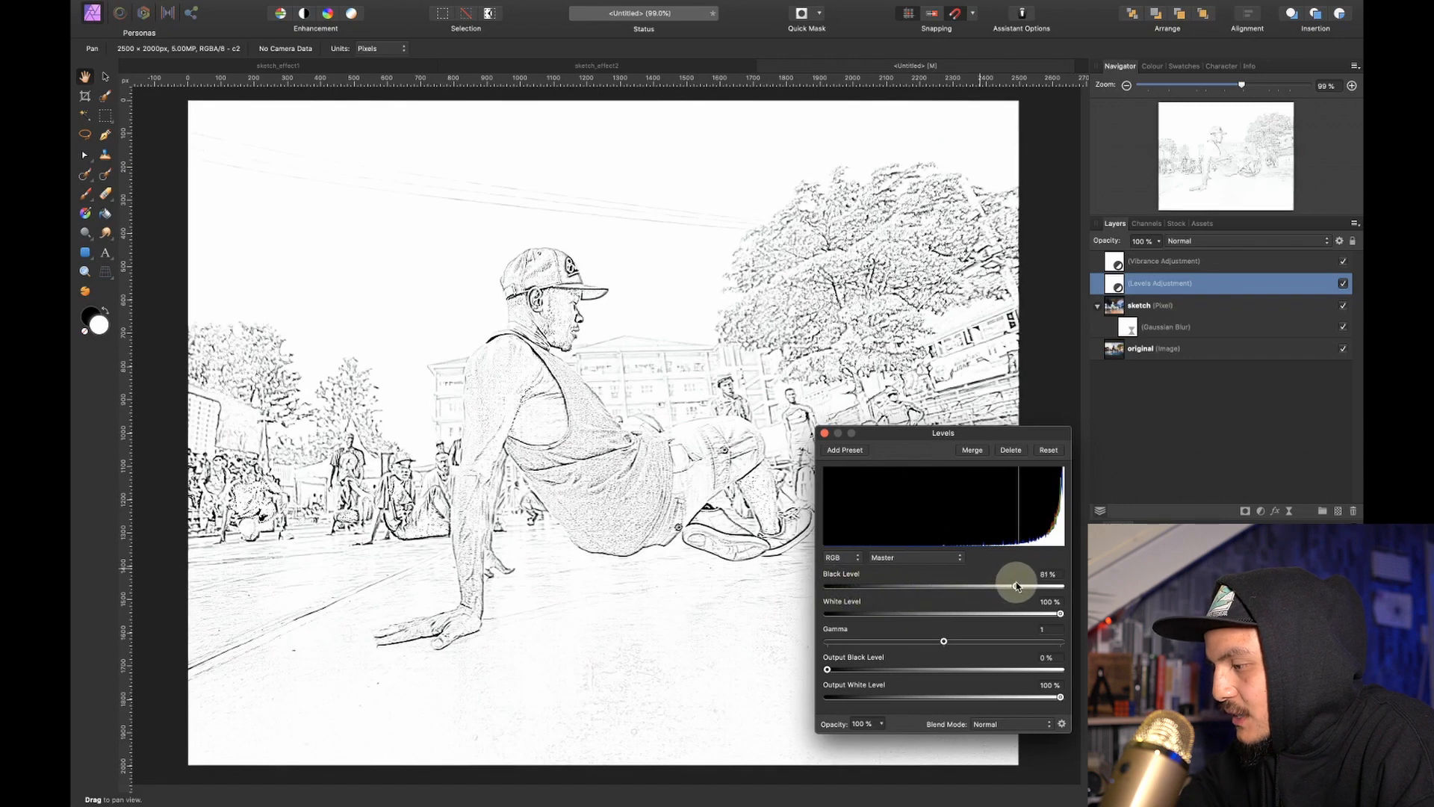
drag(1017, 585, 1013, 585)
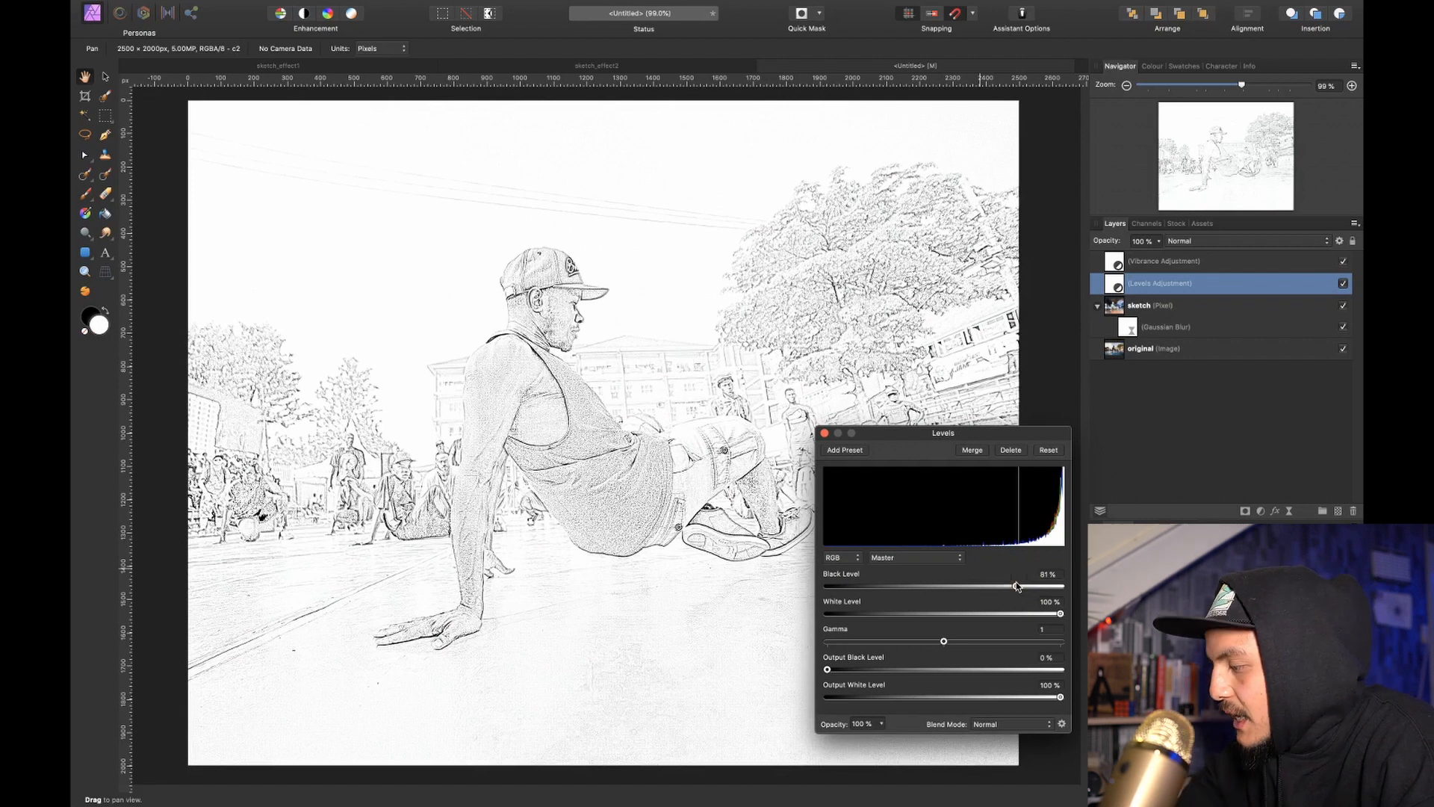
click(830, 433)
text(sketch)
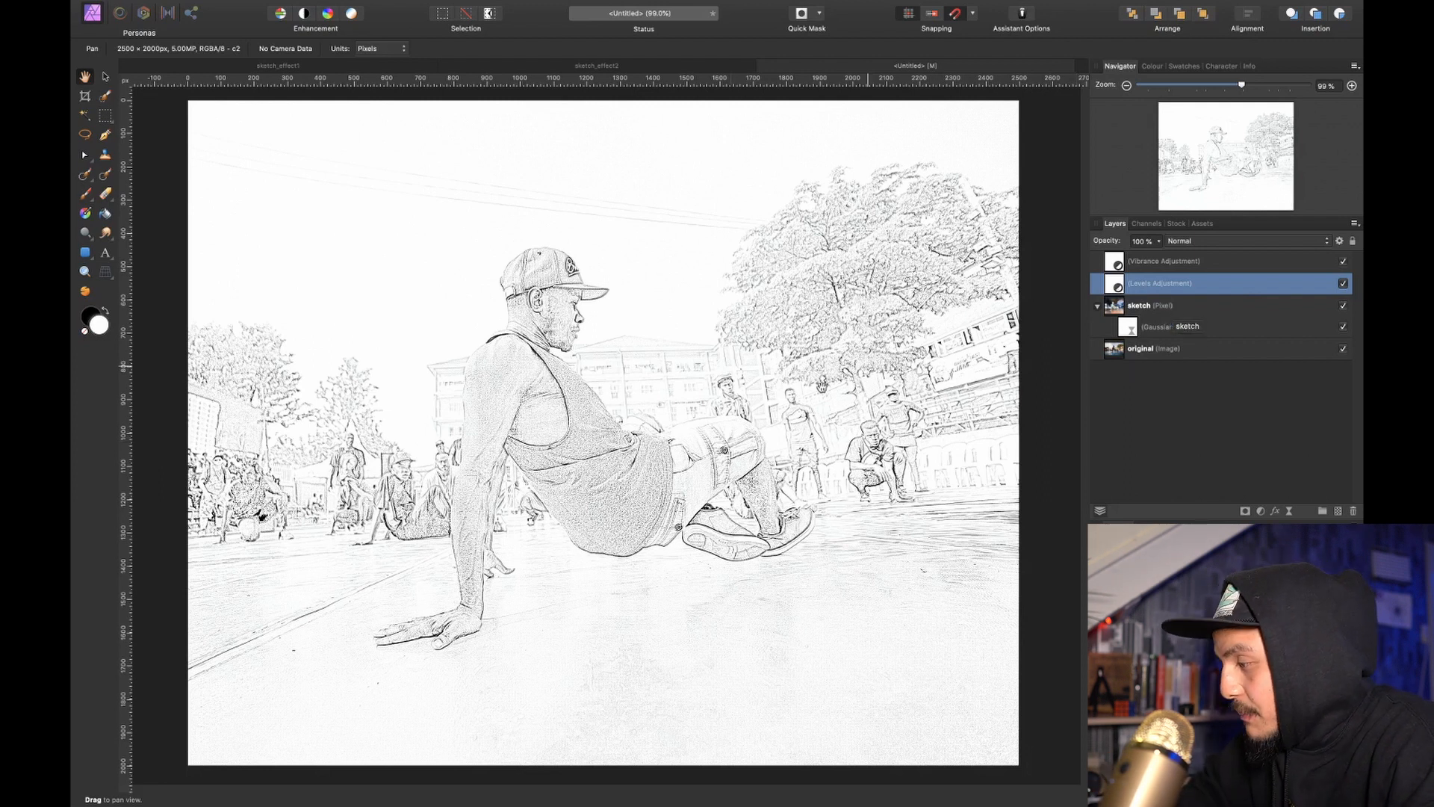
Group the sketch layers as 'sketch effect' and hide the group to reveal the colour photo.
click(1150, 304)
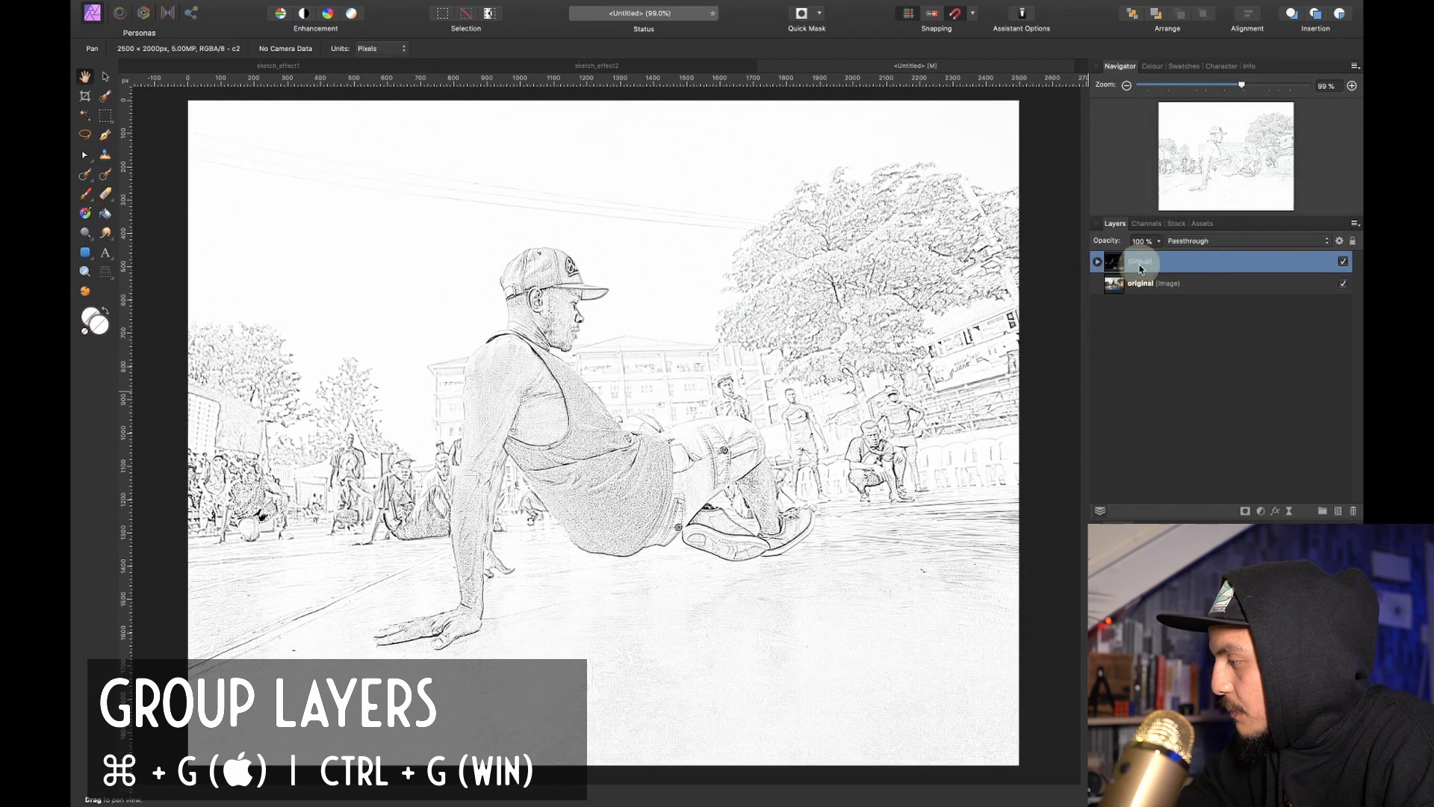
double_click(1140, 261)
text(sketch affect)
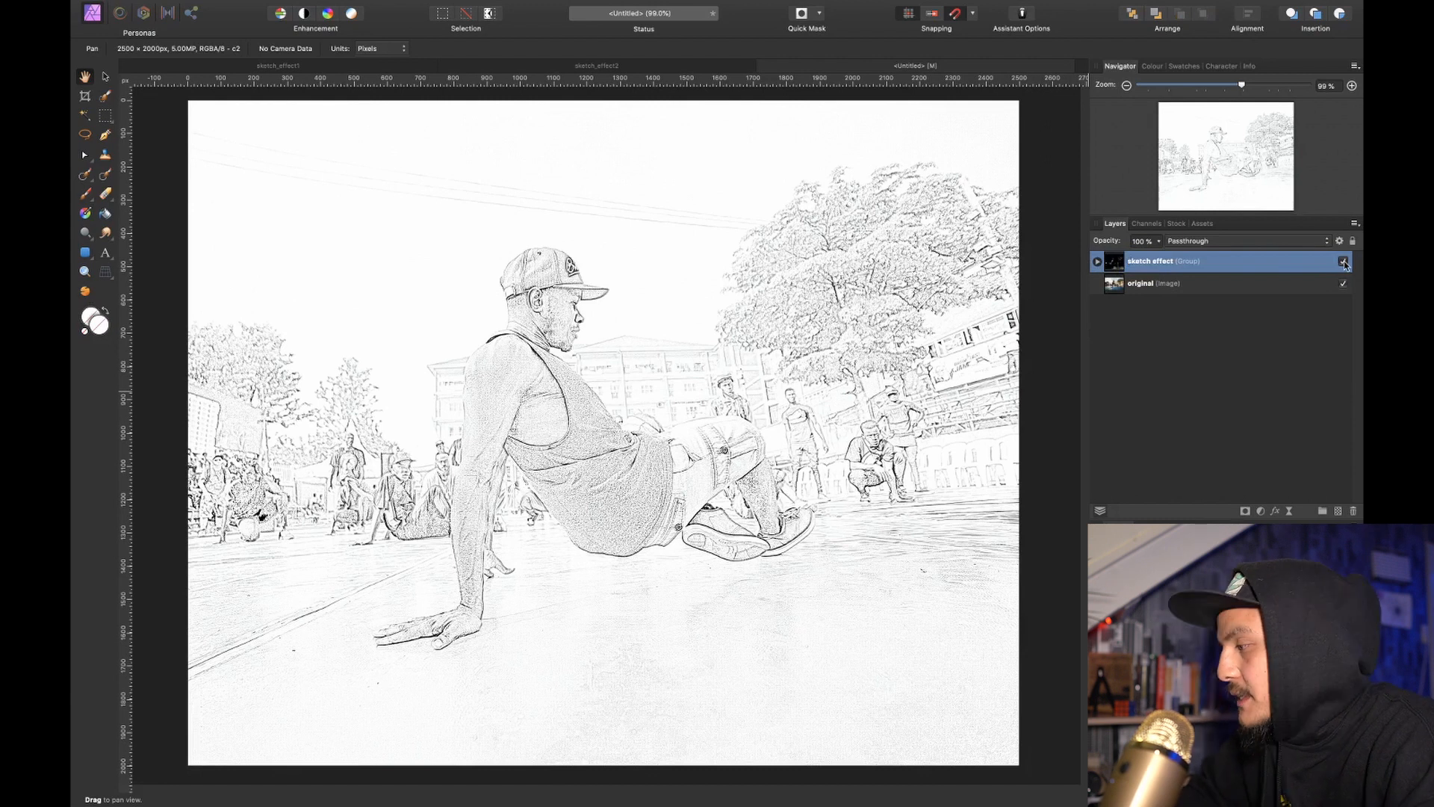
click(1341, 260)
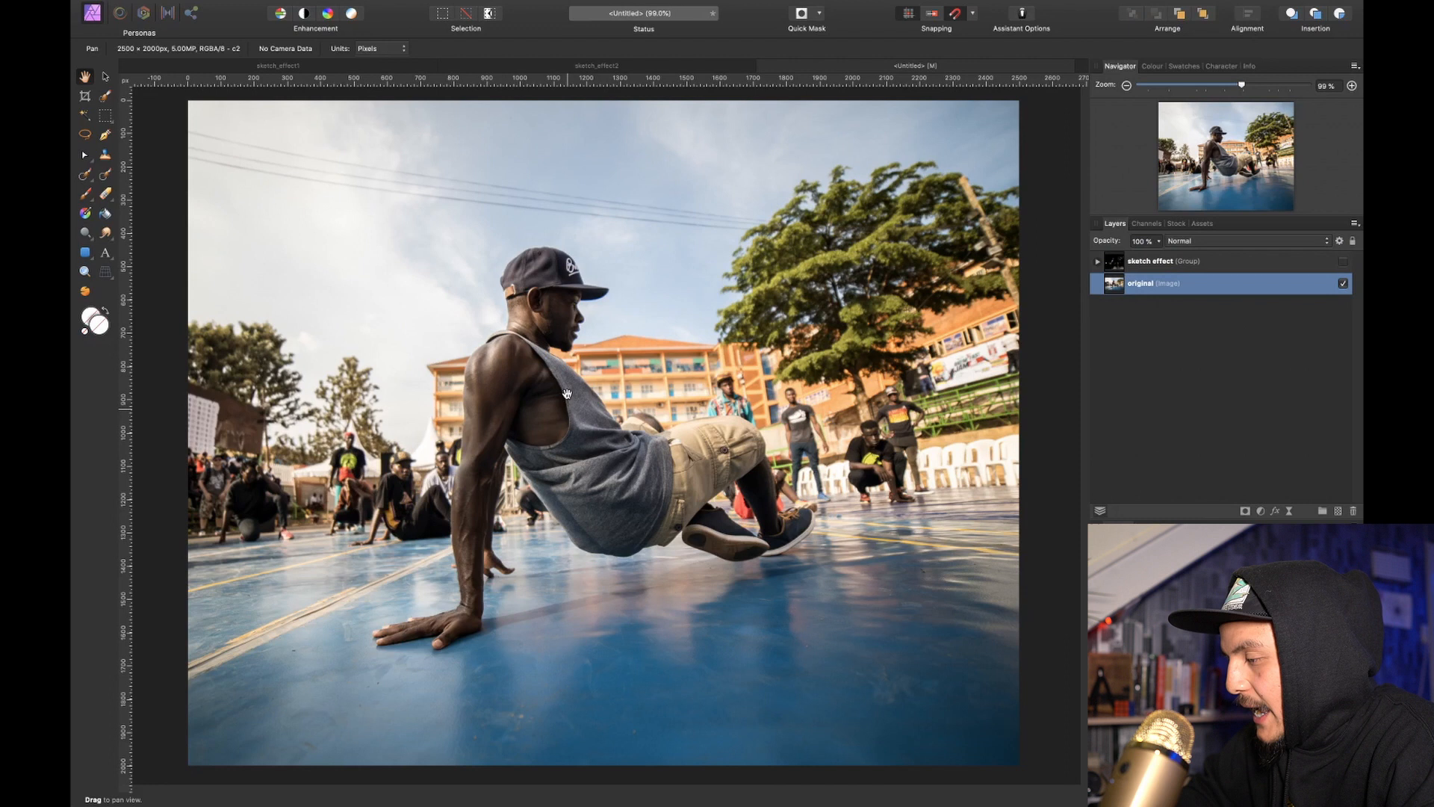
Switch to the Selection Brush Tool to paint a selection over the dancer.
click(104, 152)
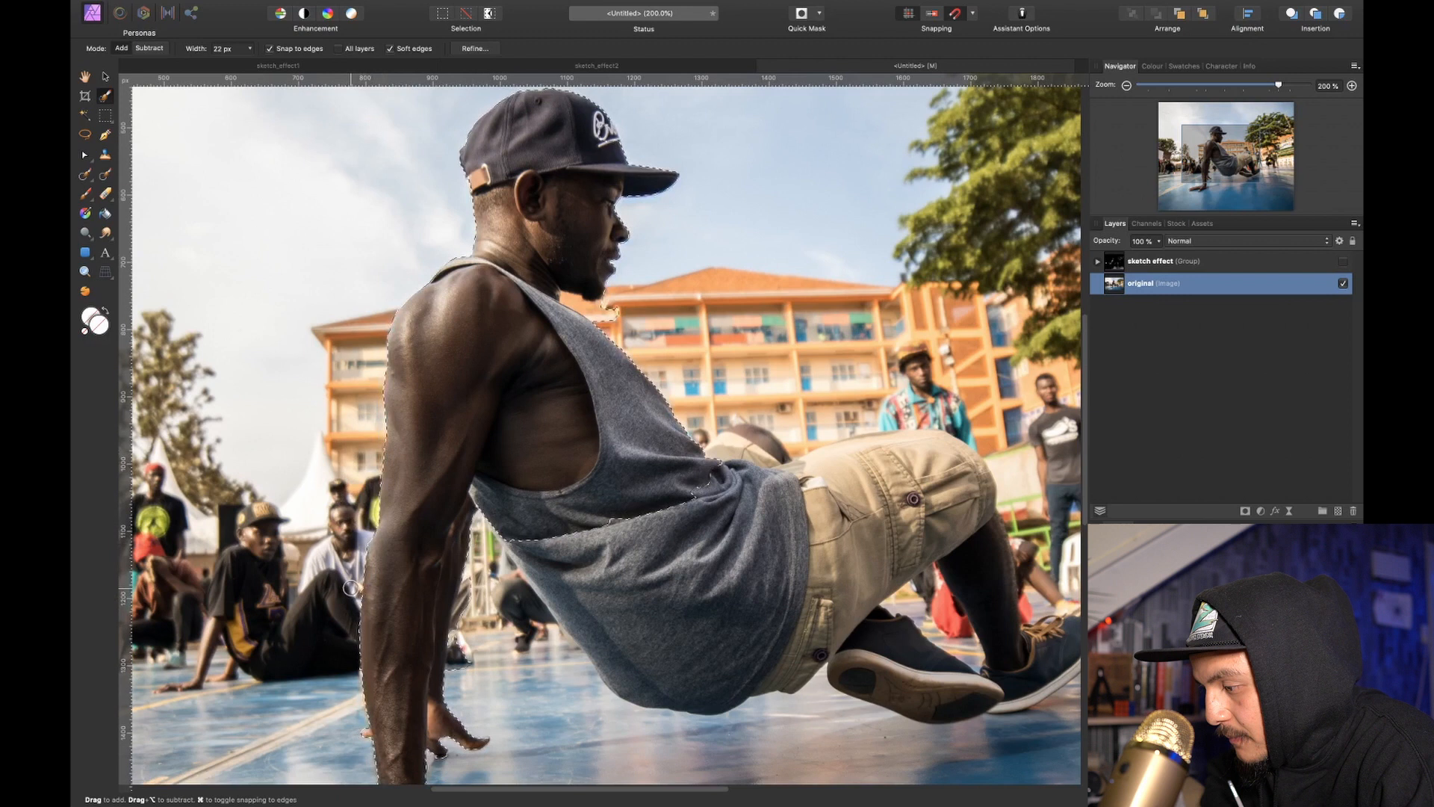
mouse_move(514, 351)
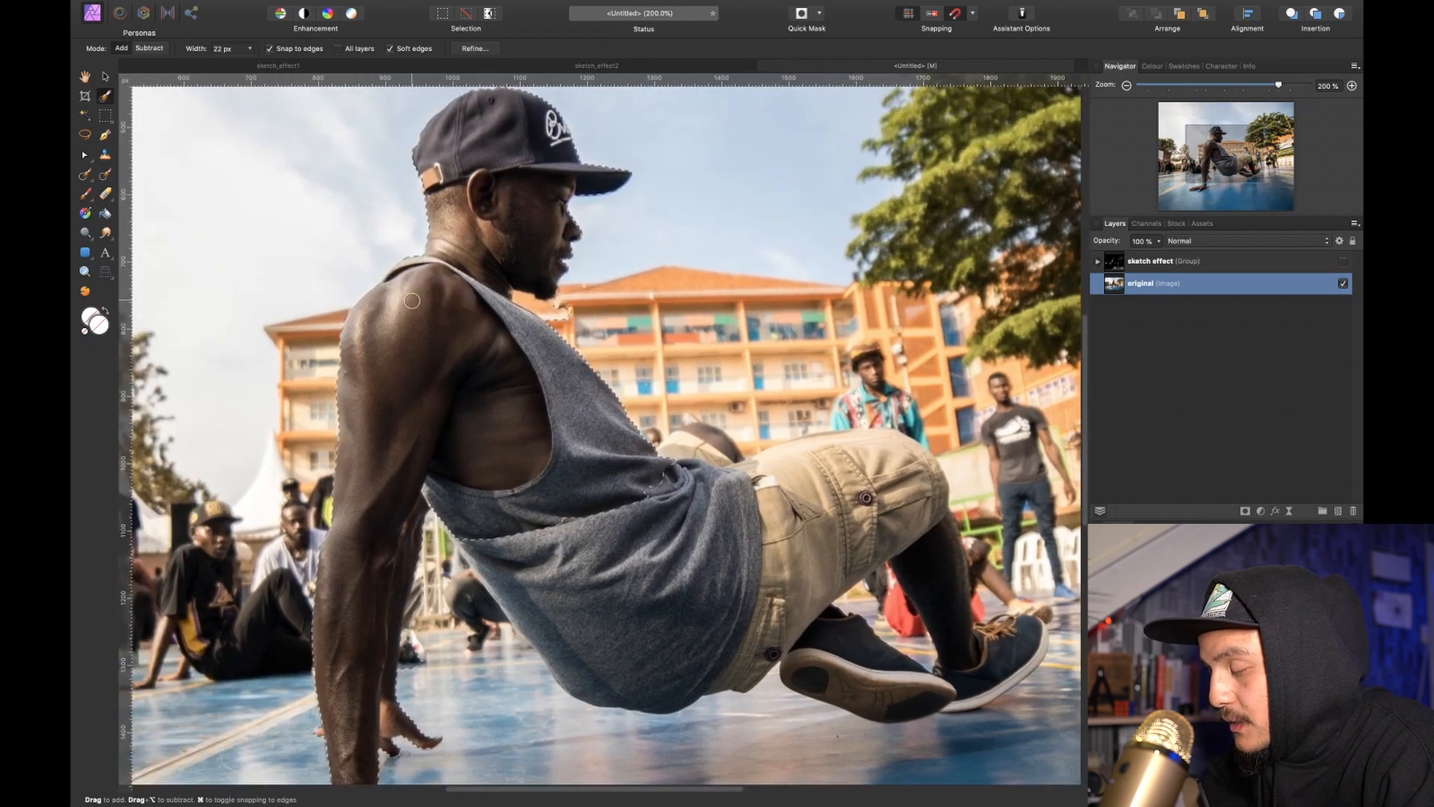
Turn on the red Quick Mask preview and brush the dancer's shorts and supporting arm into the selection.
click(799, 12)
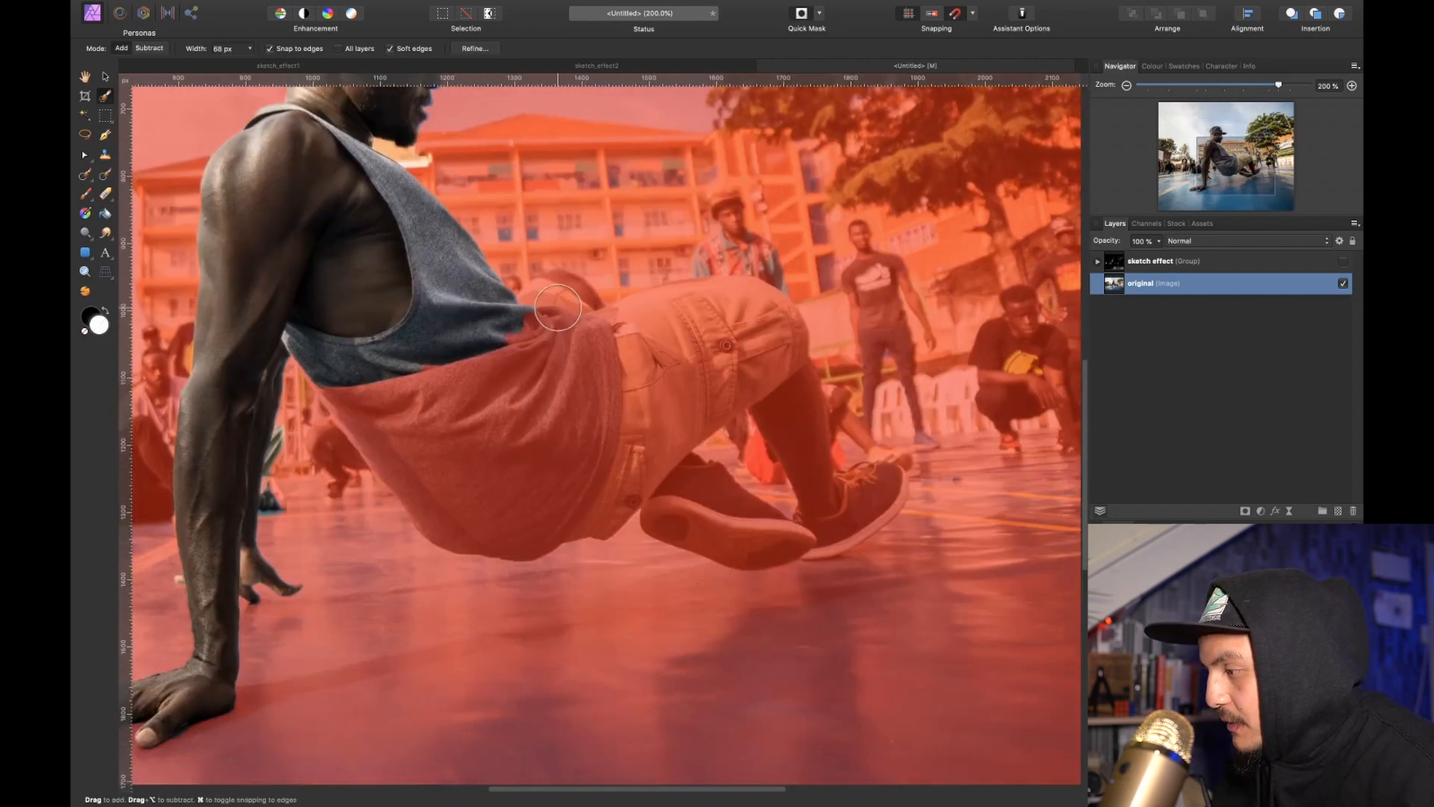
drag(558, 306, 430, 443)
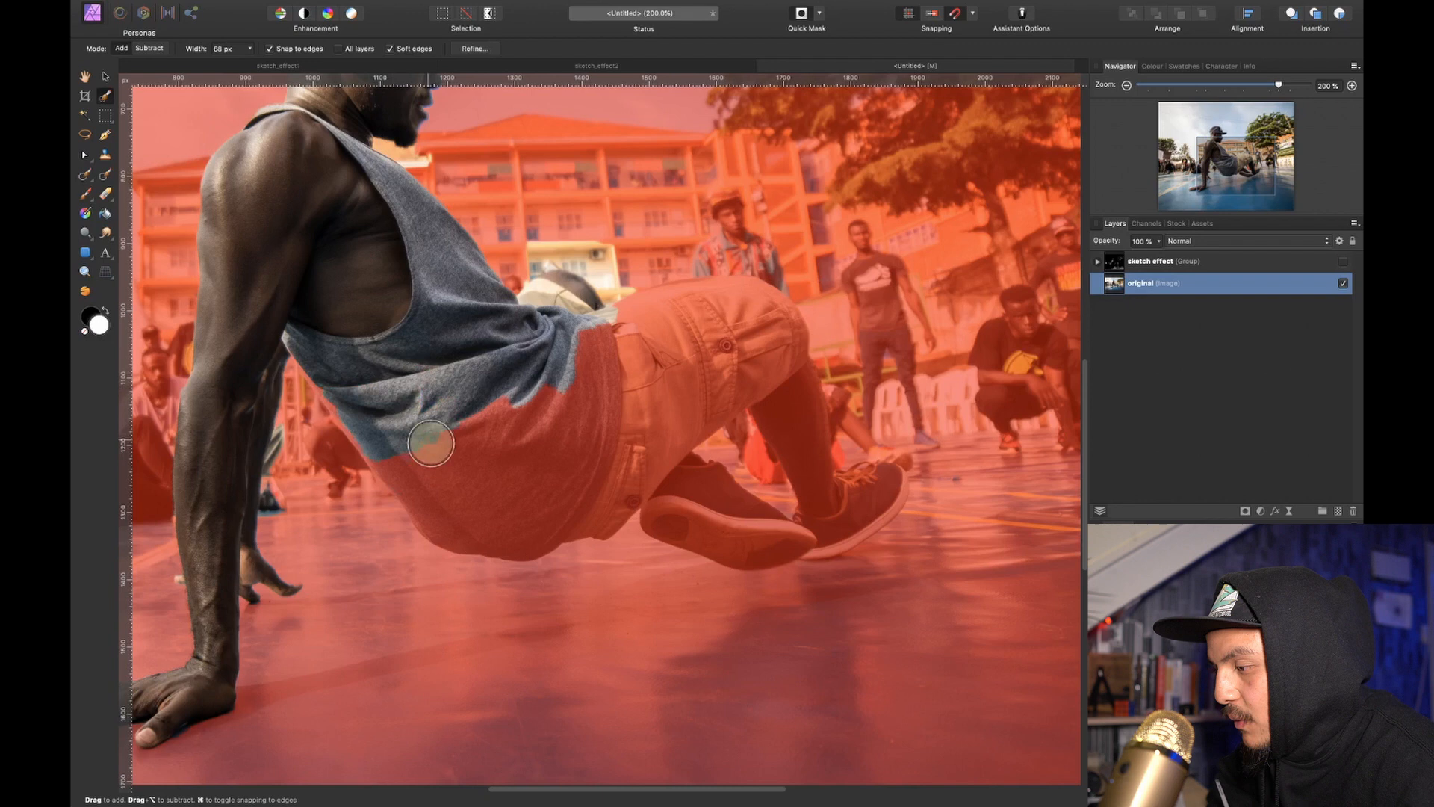
drag(430, 443, 530, 288)
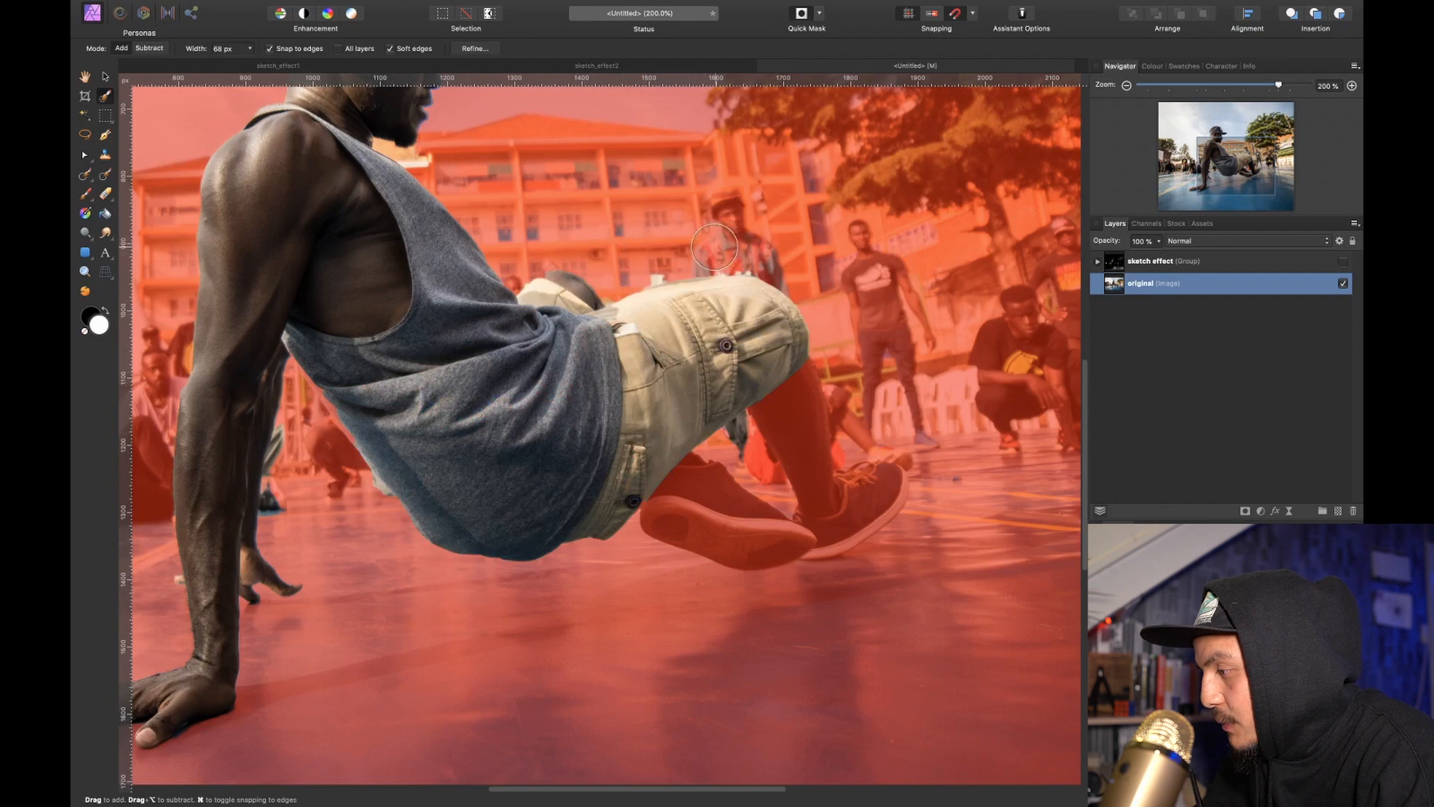
mouse_move(719, 236)
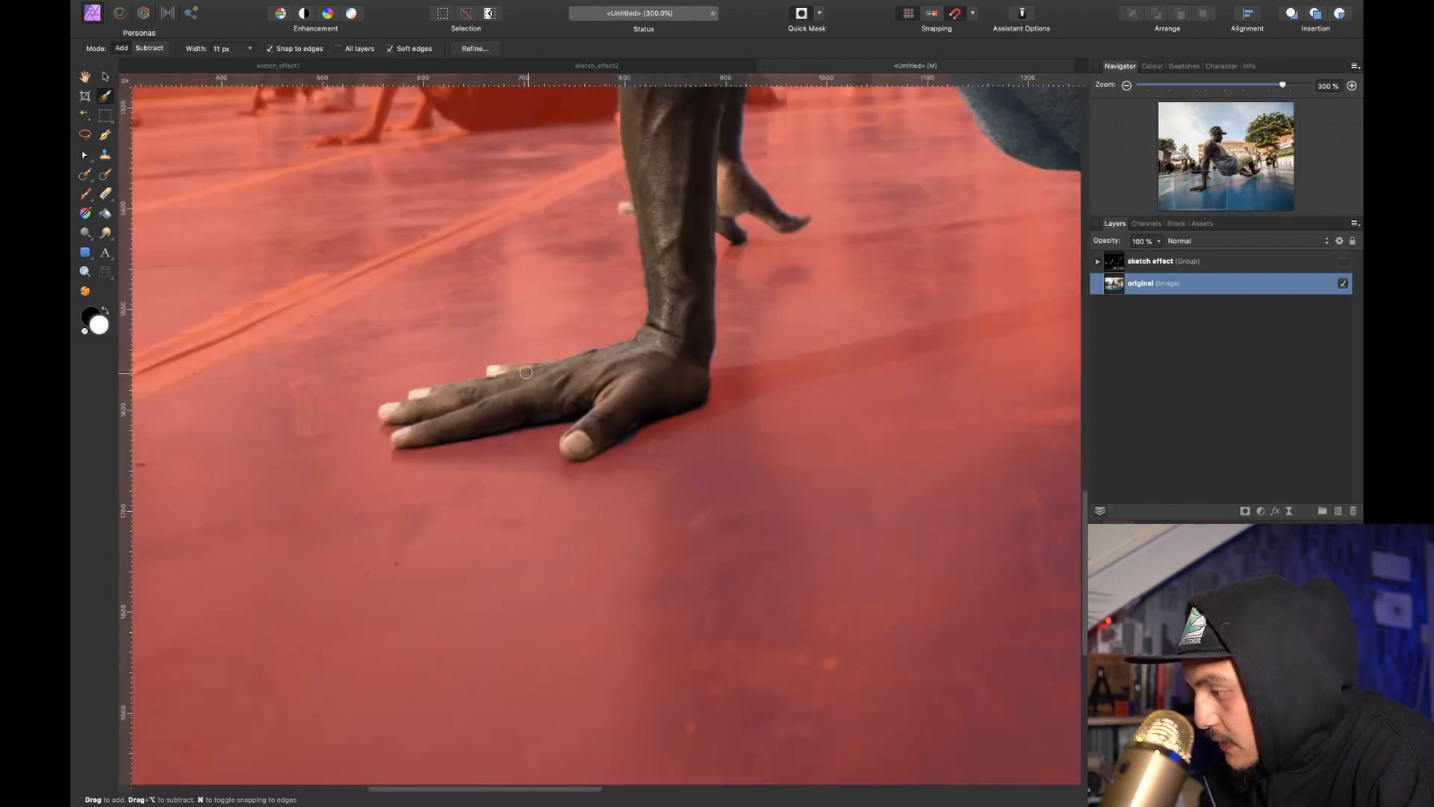
drag(524, 372, 608, 395)
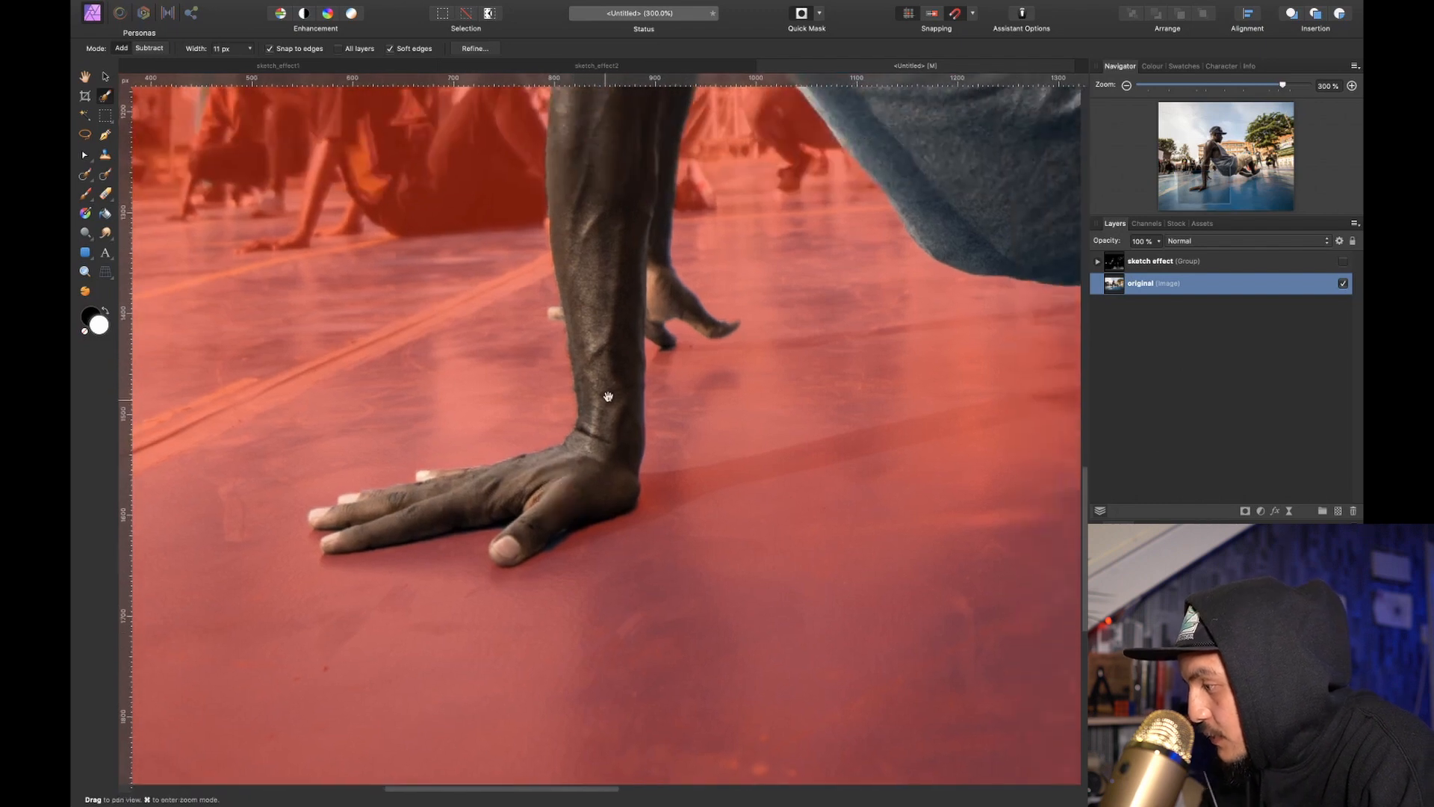
drag(603, 393, 517, 371)
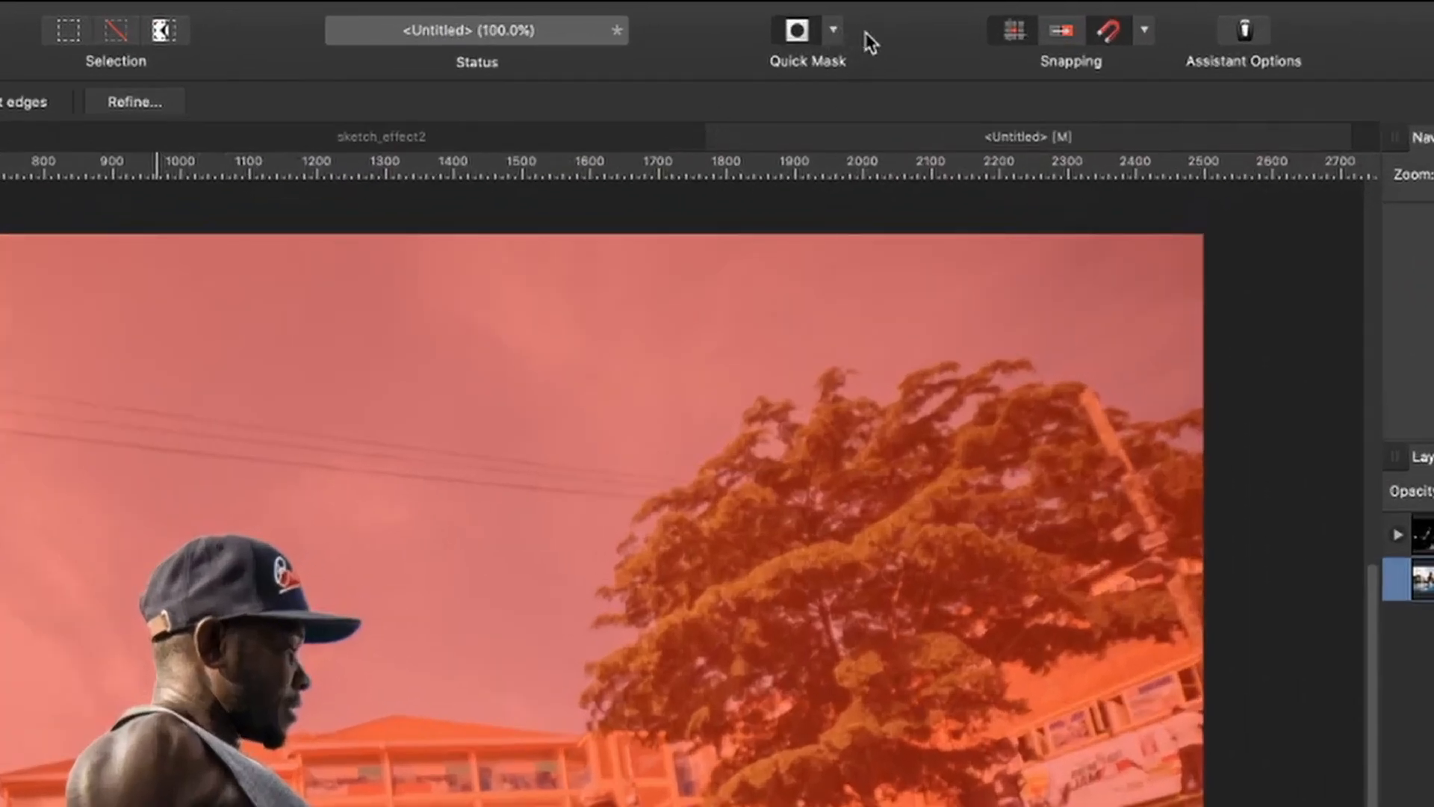
Change the Quick Mask preview display mode from its dropdown.
click(831, 29)
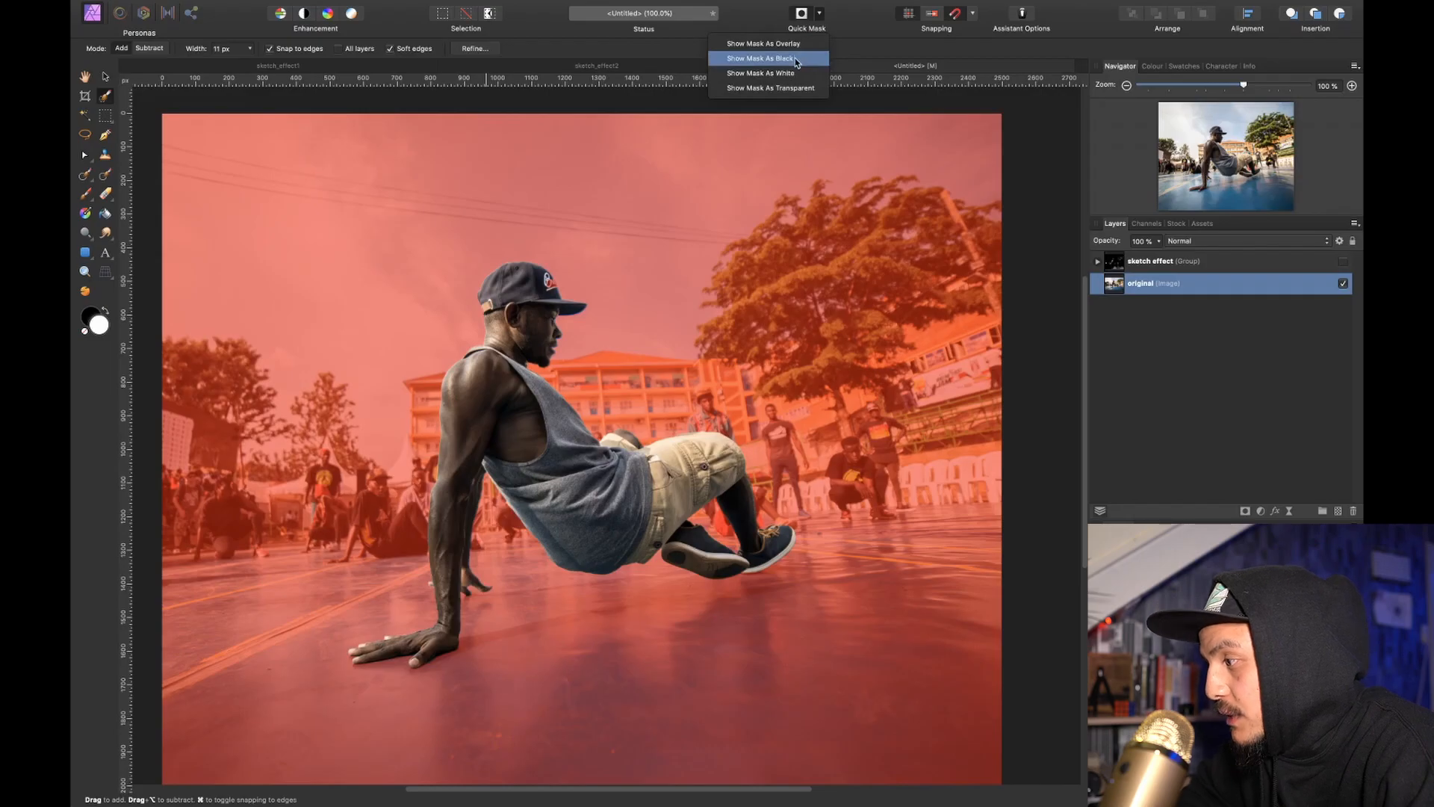
click(764, 57)
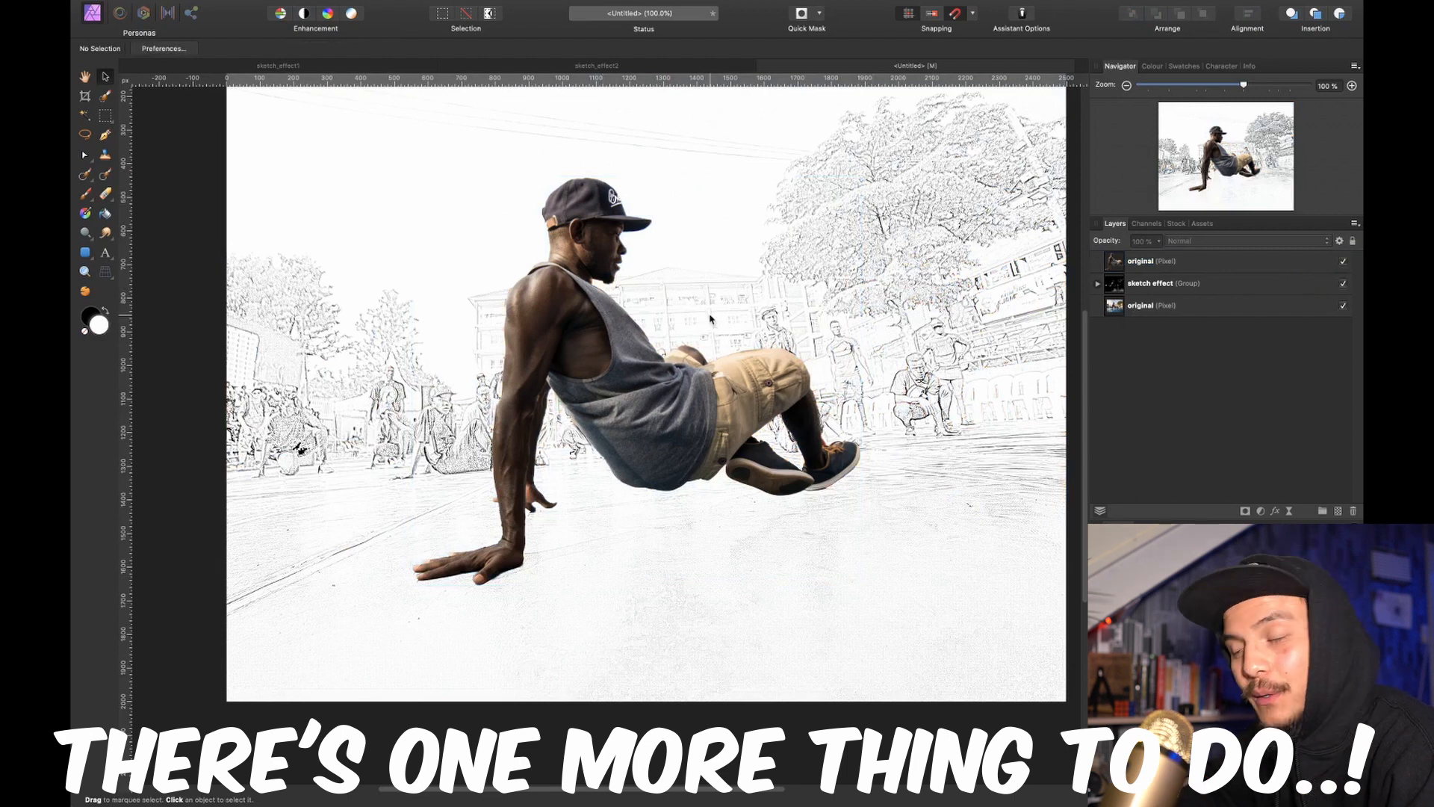
Add a Brightness and Contrast adjustment at -4% brightness above the bottom layer and toggle it to compare.
click(1181, 305)
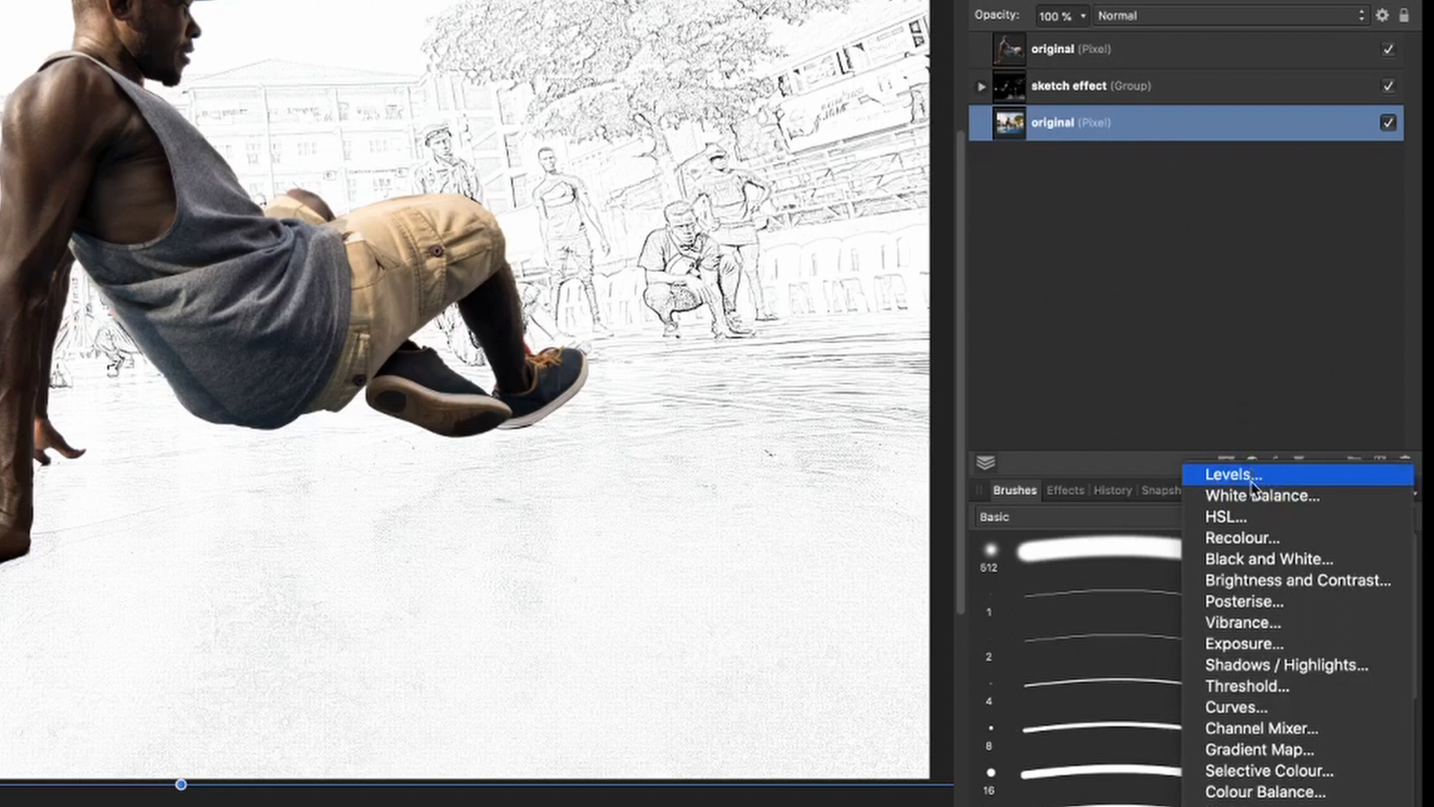
click(1300, 579)
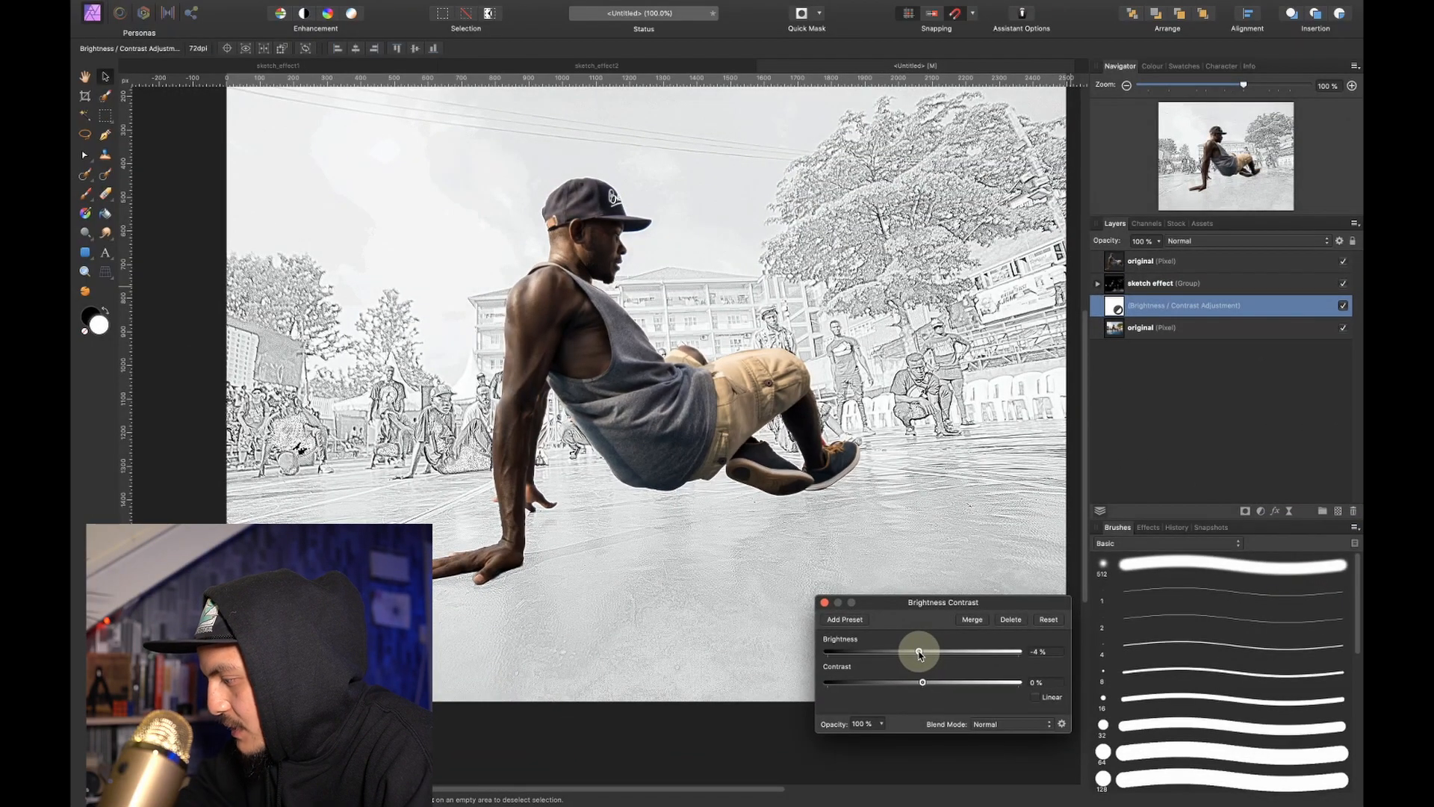
drag(917, 651, 921, 652)
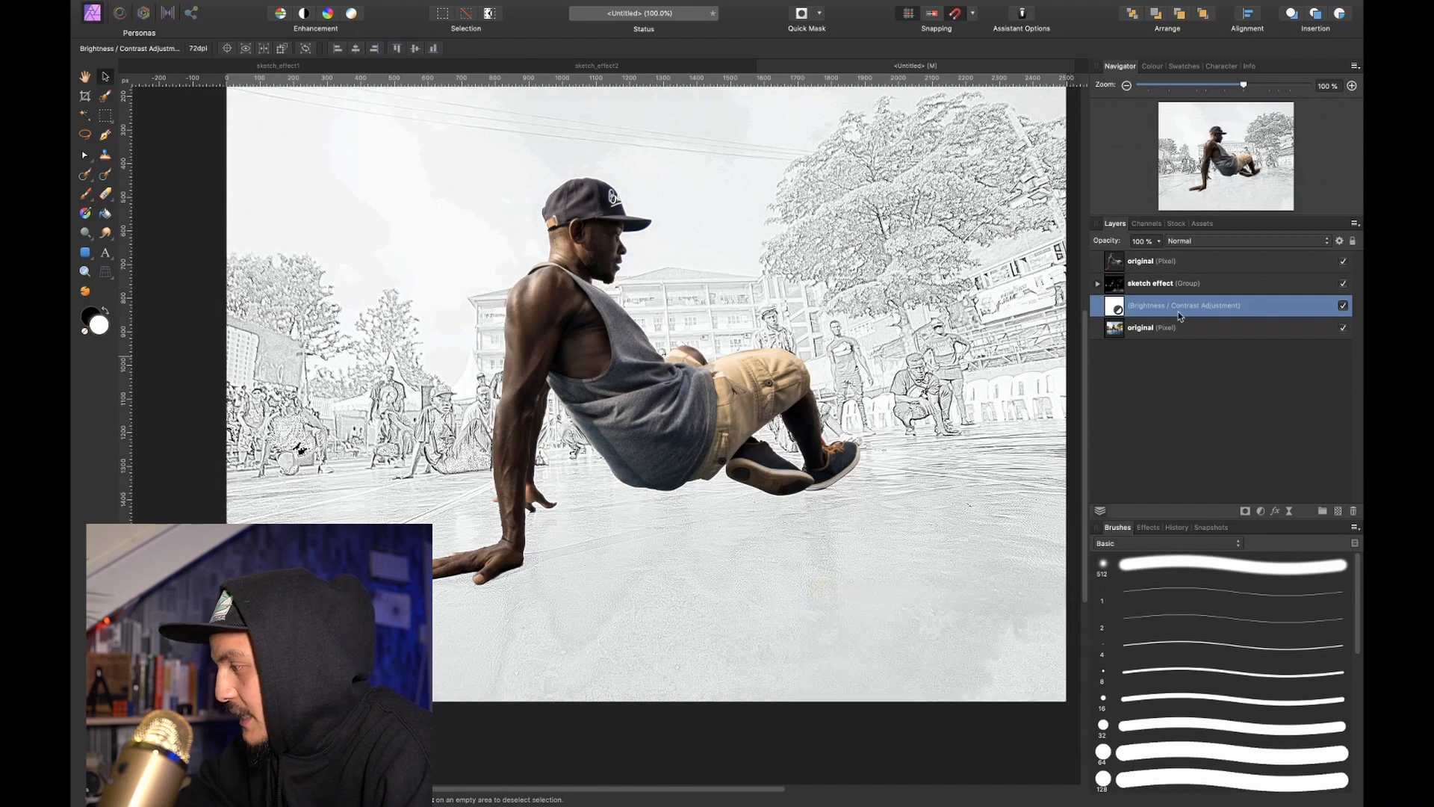
click(1341, 305)
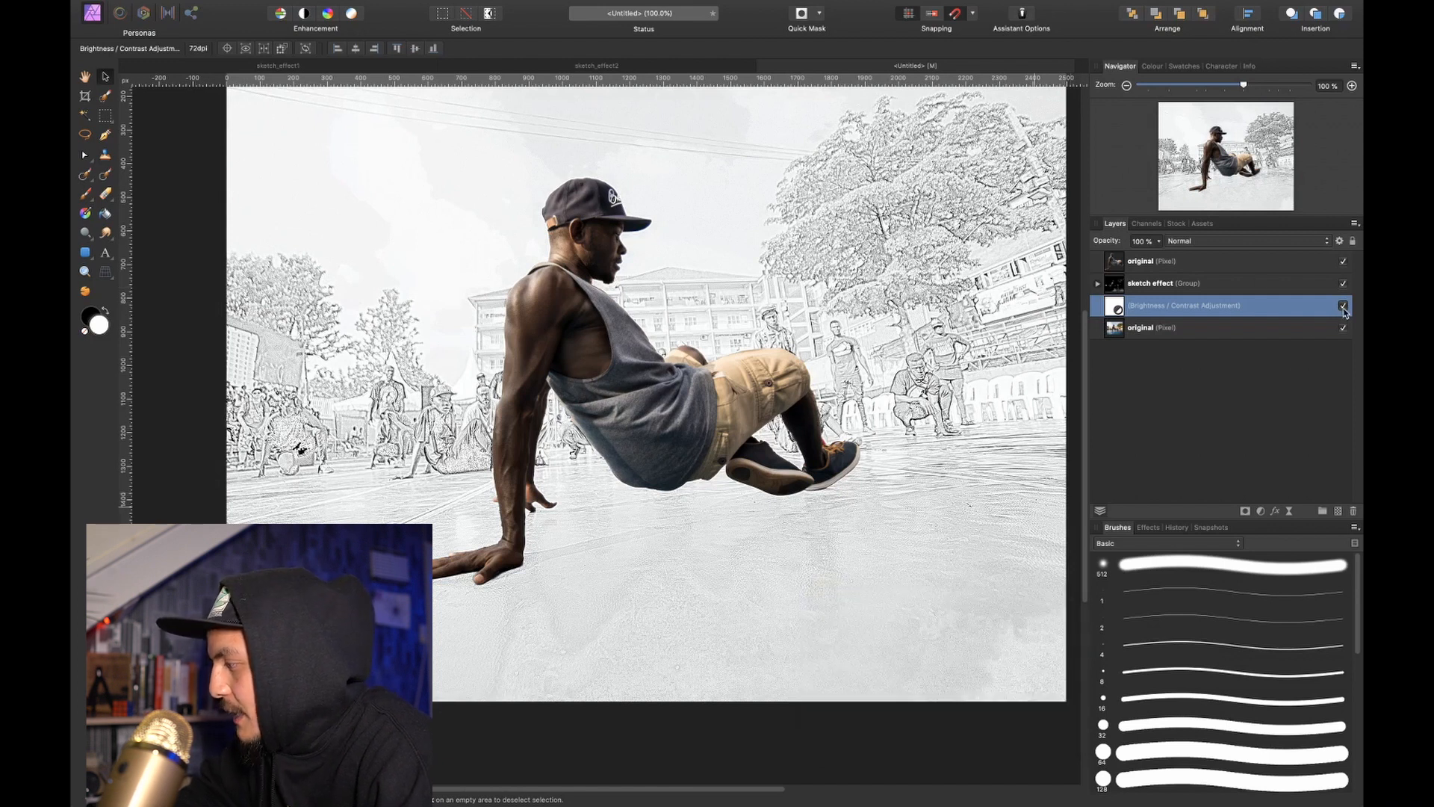
click(1342, 304)
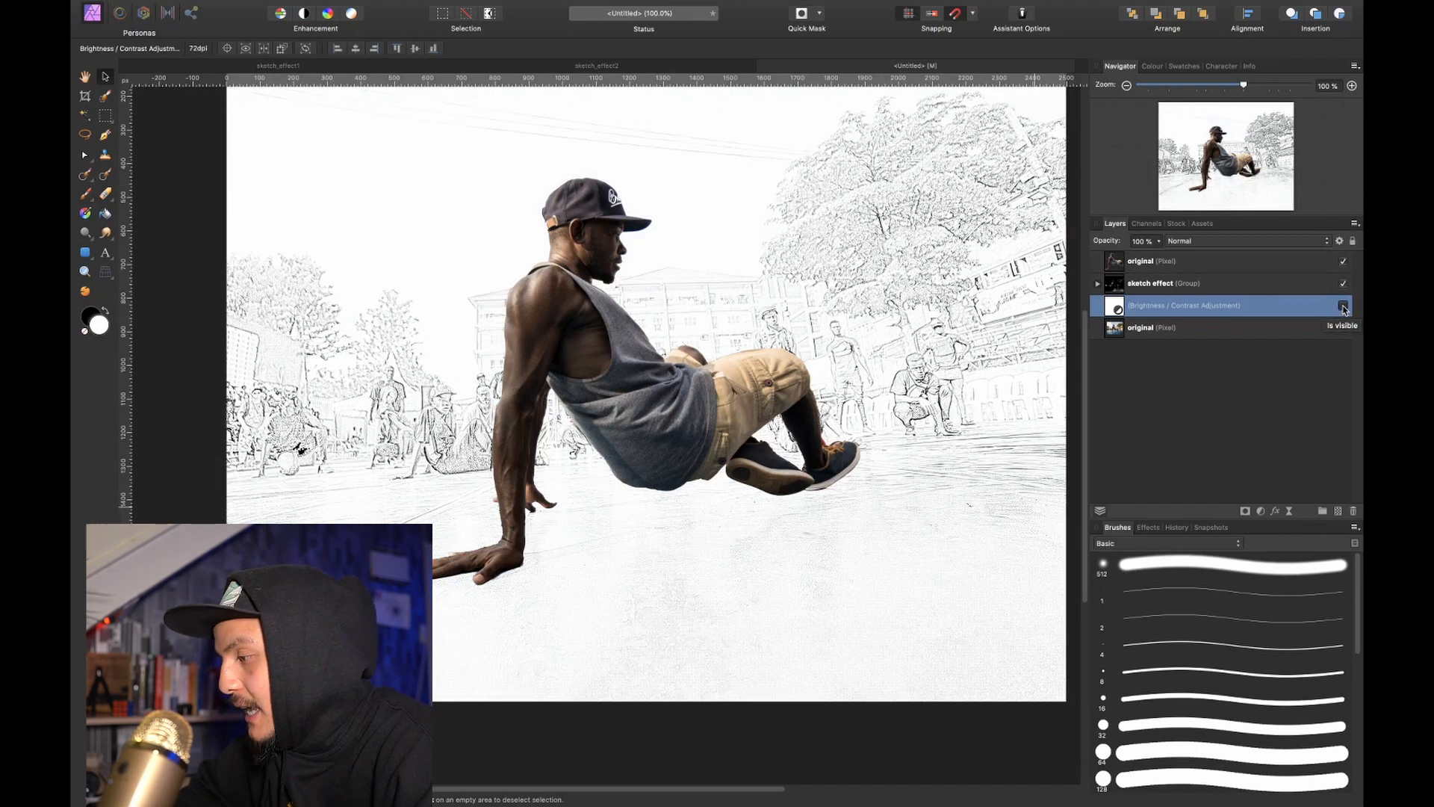
click(1341, 305)
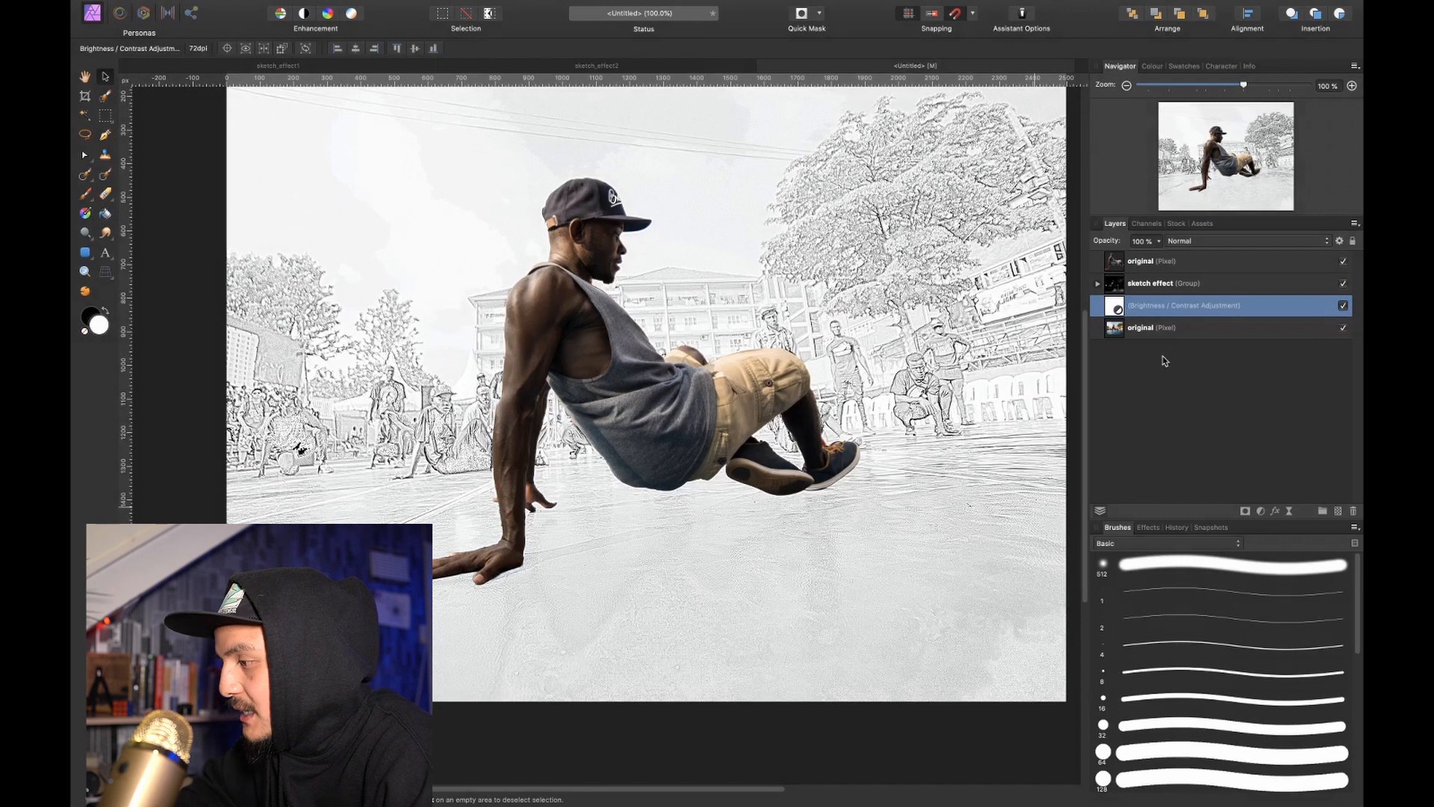